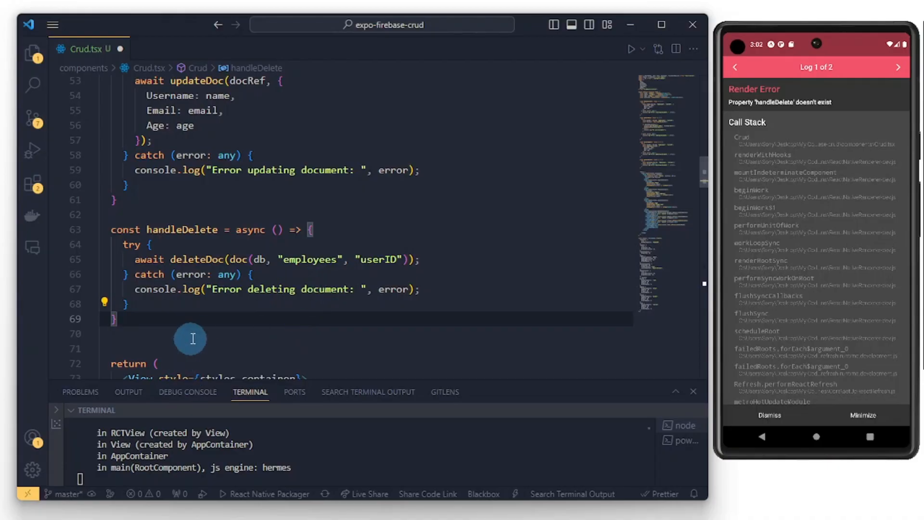
{"action": "mouse_move", "coordinate": [302, 494]}
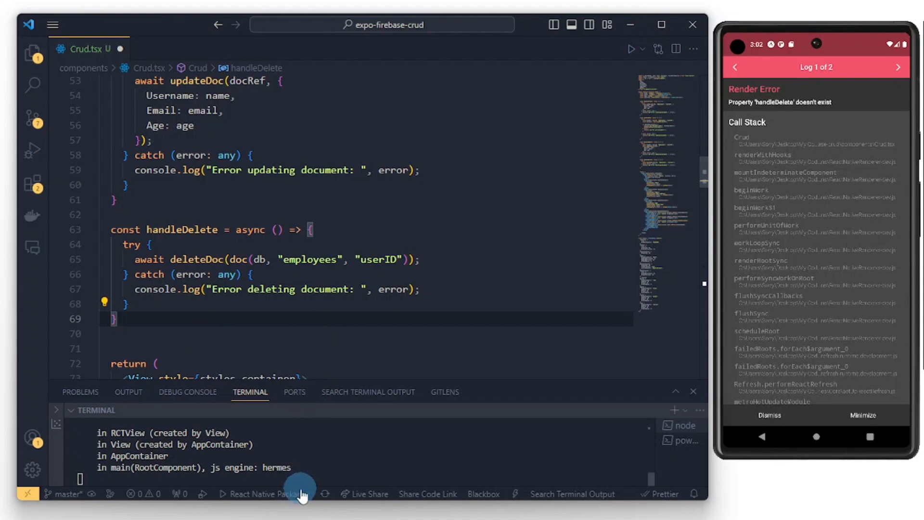
{"action": "mouse_move", "coordinate": [290, 277]}
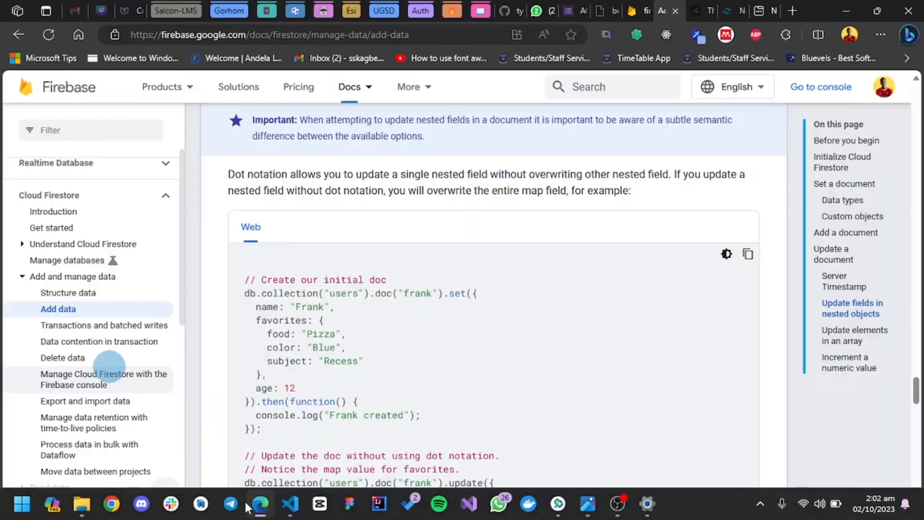
Locate and choose Delete data in the Cloud Firestore docs sidebar.
{"action": "scroll", "scroll_direction": "down", "scroll_amount": 3}
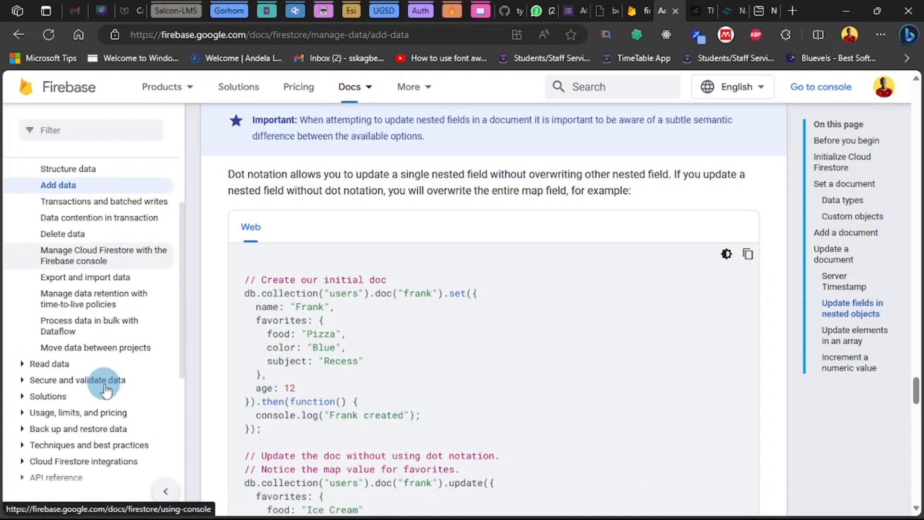
{"action": "scroll", "scroll_direction": "down", "scroll_amount": 3}
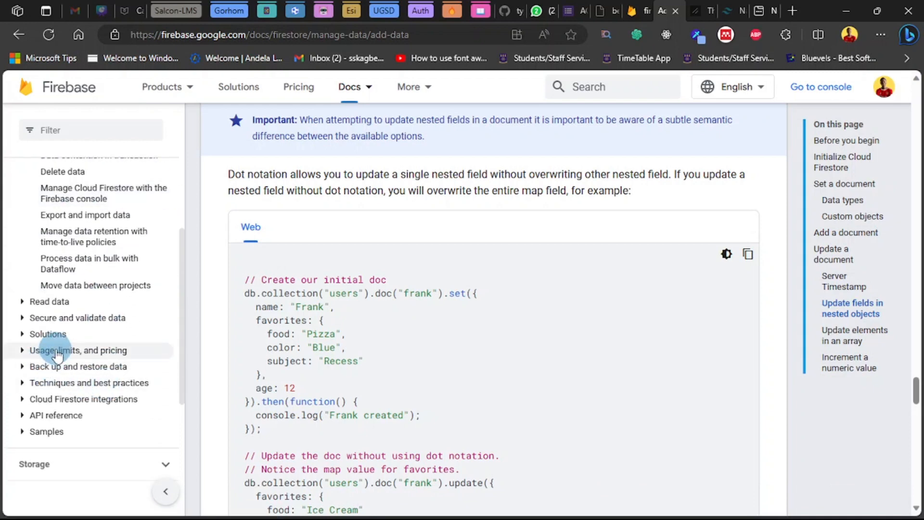
{"action": "scroll", "scroll_direction": "up", "scroll_amount": 3}
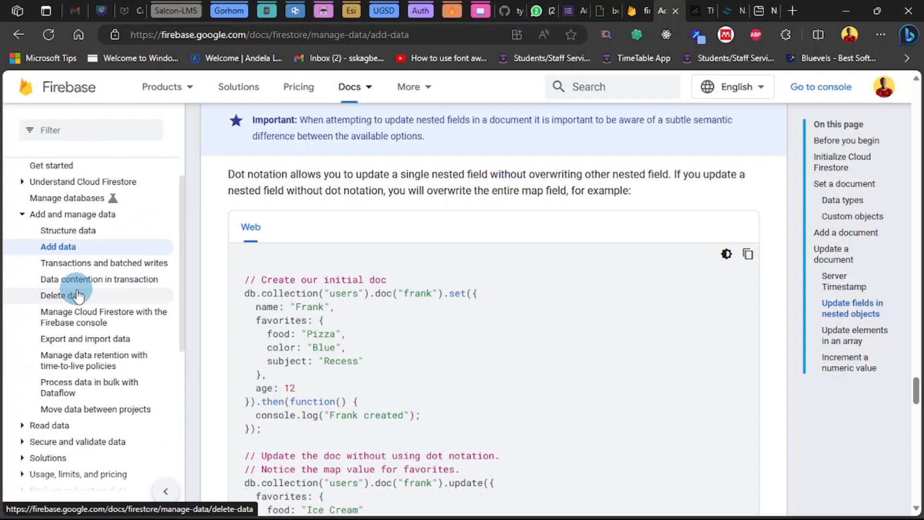
{"action": "left_click", "coordinate": [62, 295]}
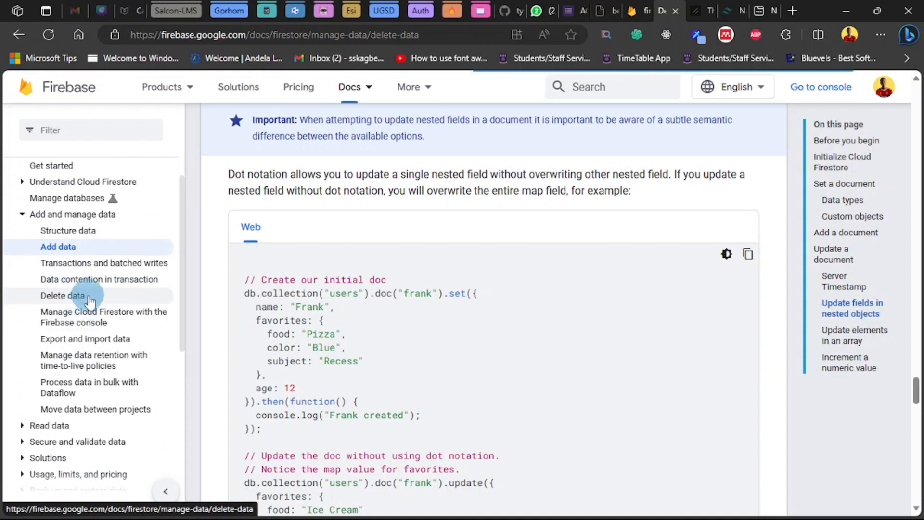
Review the Delete data guide's deleteDoc and deleteField examples.
{"action": "left_click", "coordinate": [61, 295]}
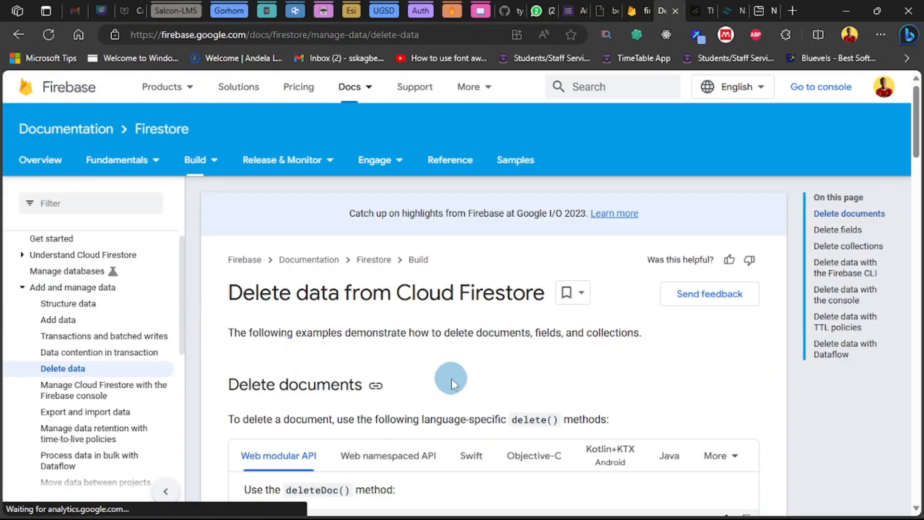
{"action": "scroll", "scroll_direction": "down", "scroll_amount": 3}
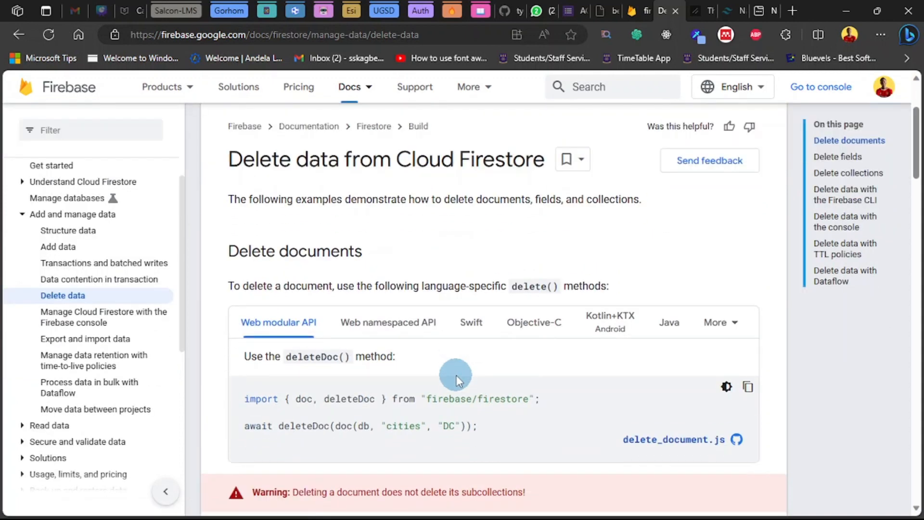
{"action": "mouse_move", "coordinate": [433, 277]}
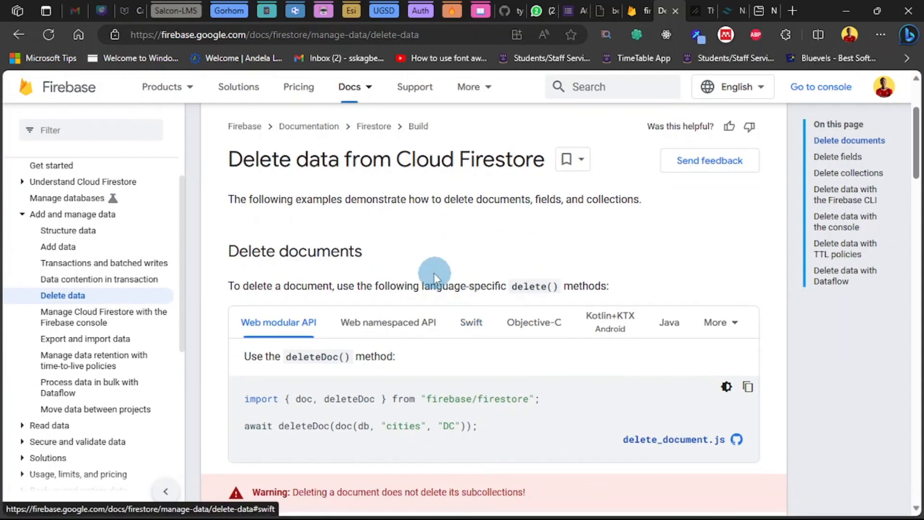
{"action": "scroll", "scroll_direction": "down", "scroll_amount": 3}
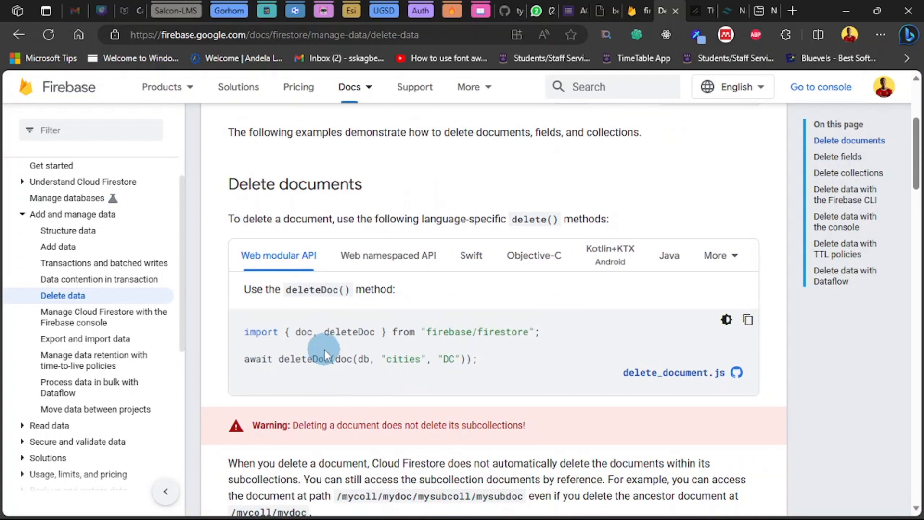
{"action": "mouse_move", "coordinate": [340, 379]}
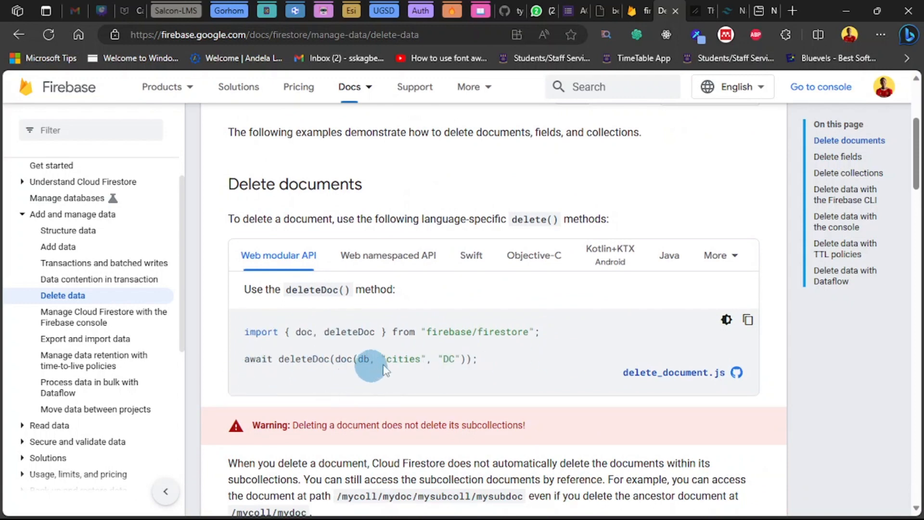
{"action": "mouse_move", "coordinate": [401, 358]}
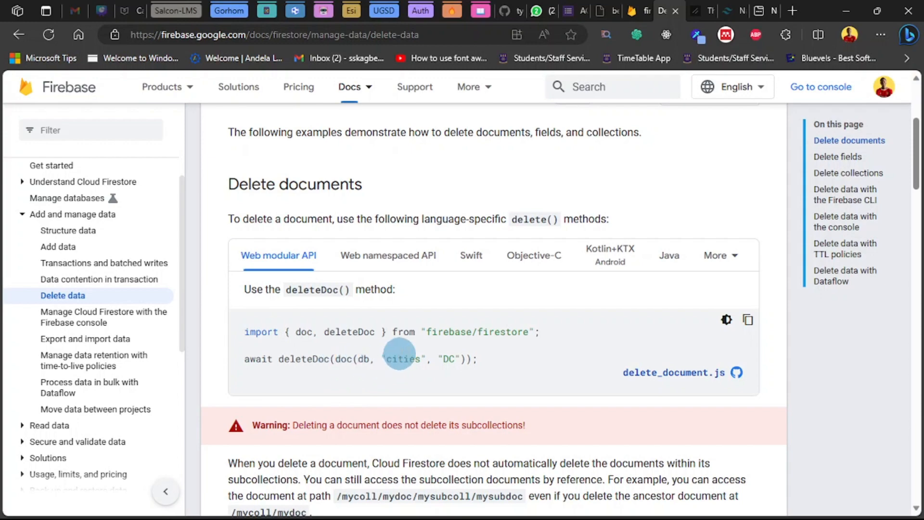
{"action": "scroll", "scroll_direction": "down", "scroll_amount": 3}
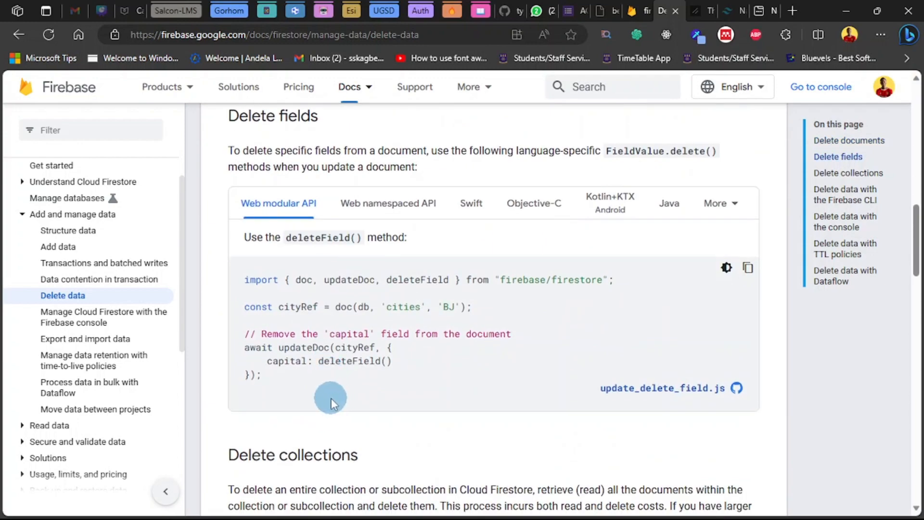
{"action": "mouse_move", "coordinate": [463, 347]}
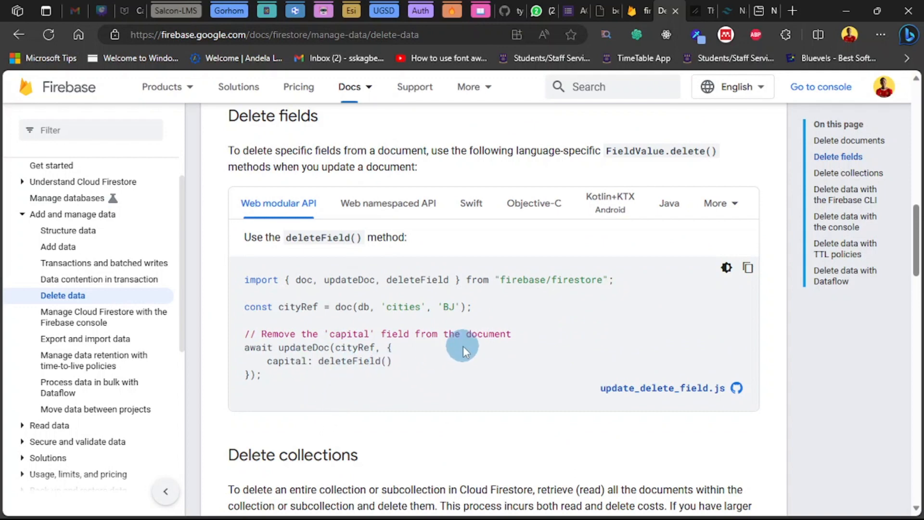
{"action": "mouse_move", "coordinate": [509, 364]}
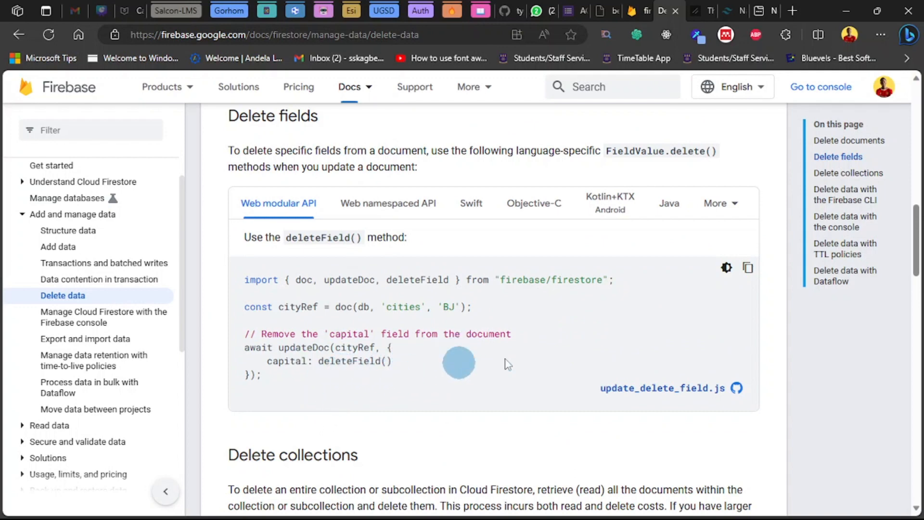
{"action": "scroll", "scroll_direction": "down", "scroll_amount": 3}
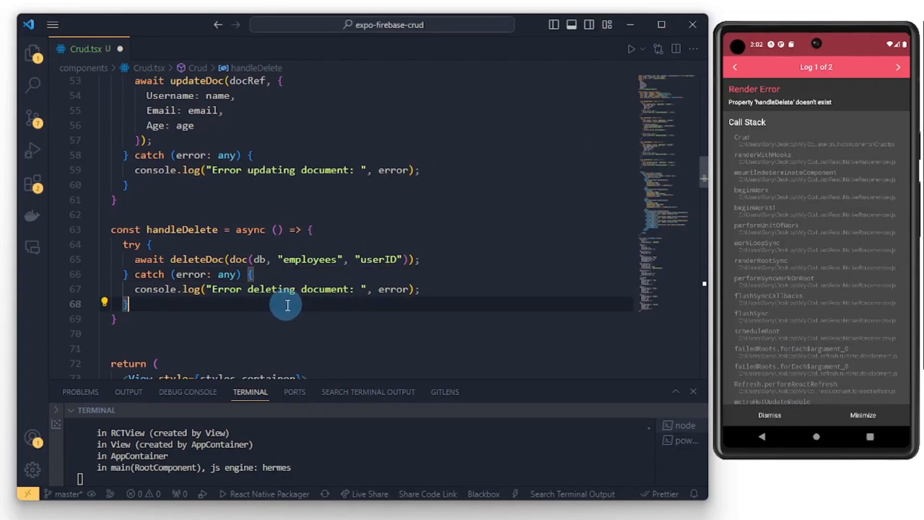
{"action": "mouse_move", "coordinate": [256, 283]}
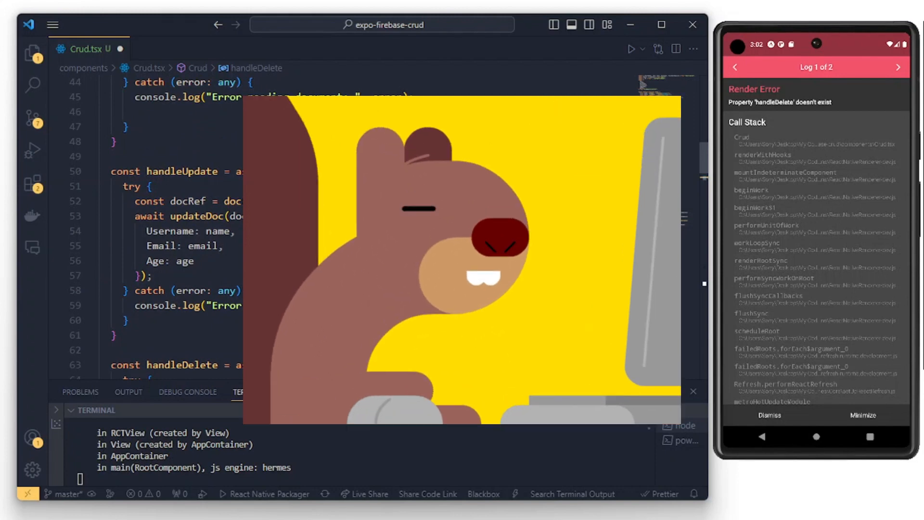
Dismiss the emulator render error and focus the form's Name input.
{"action": "left_click", "coordinate": [768, 415]}
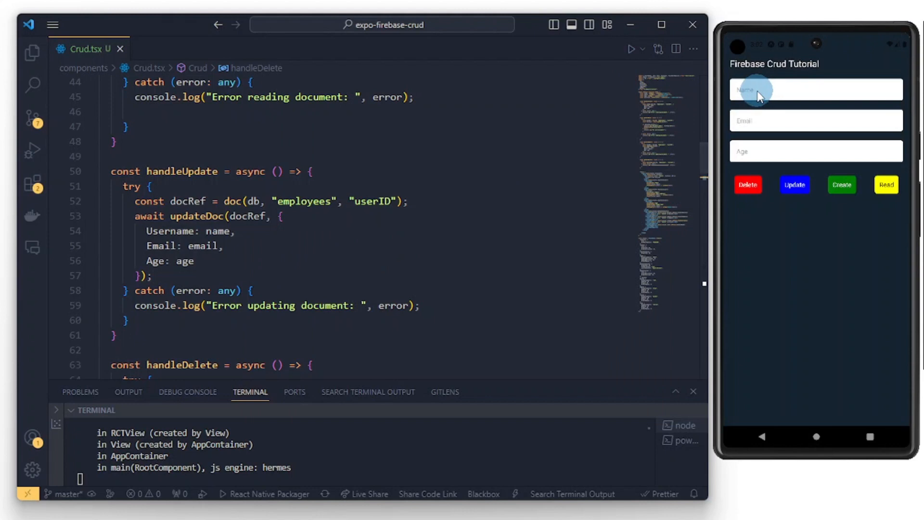
{"action": "left_click", "coordinate": [816, 89]}
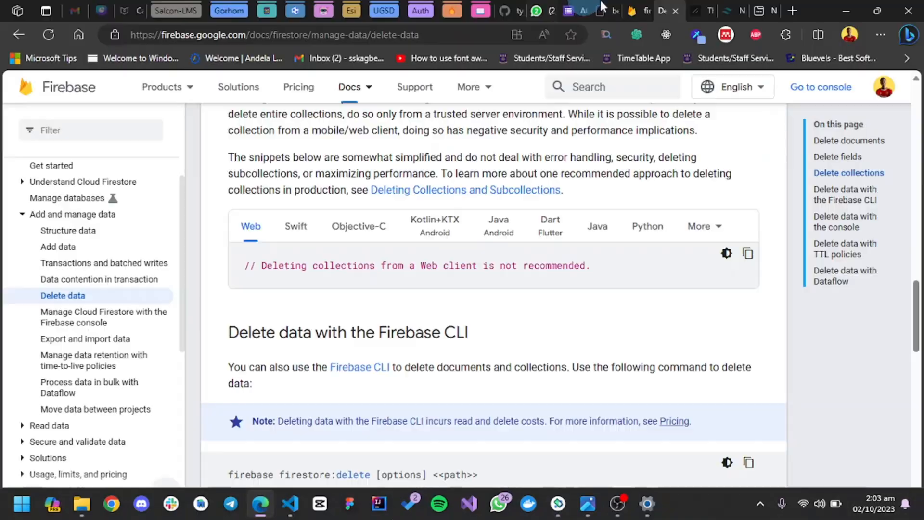
{"action": "left_click", "coordinate": [606, 11]}
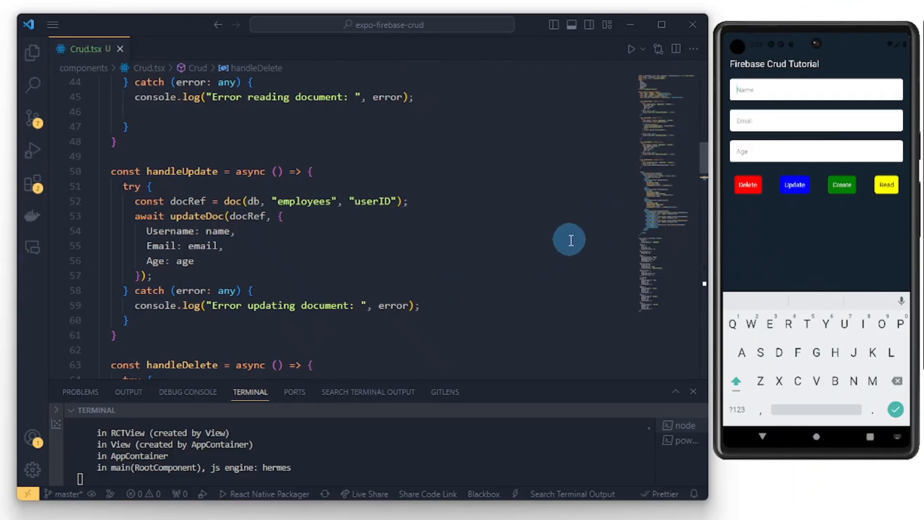
{"action": "type", "text": "Jogn"}
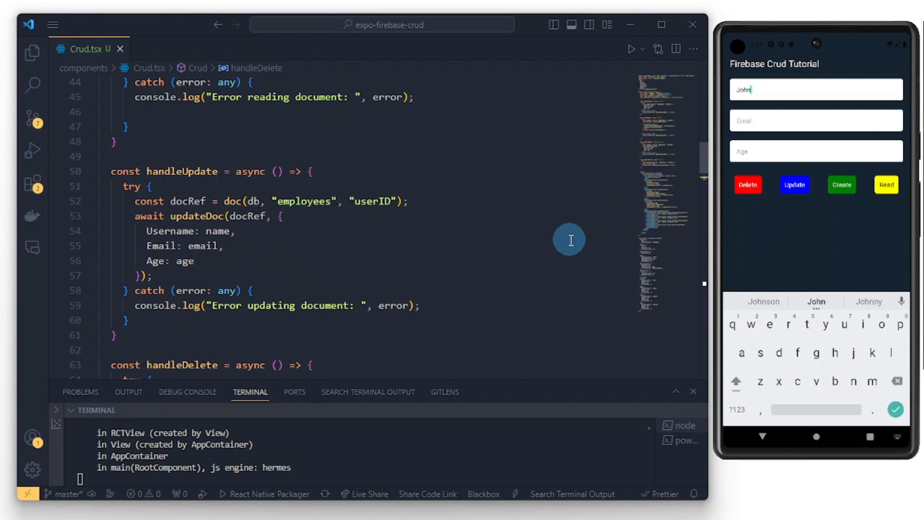
{"action": "left_click", "coordinate": [749, 120]}
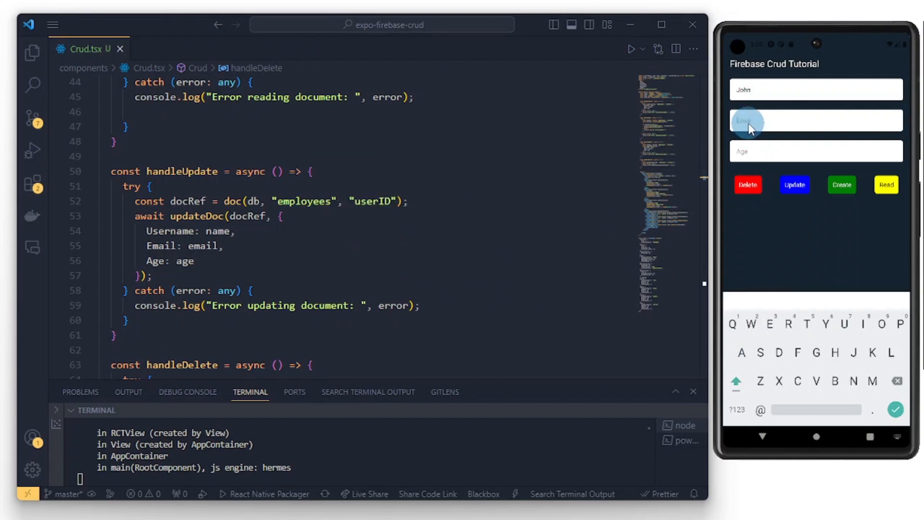
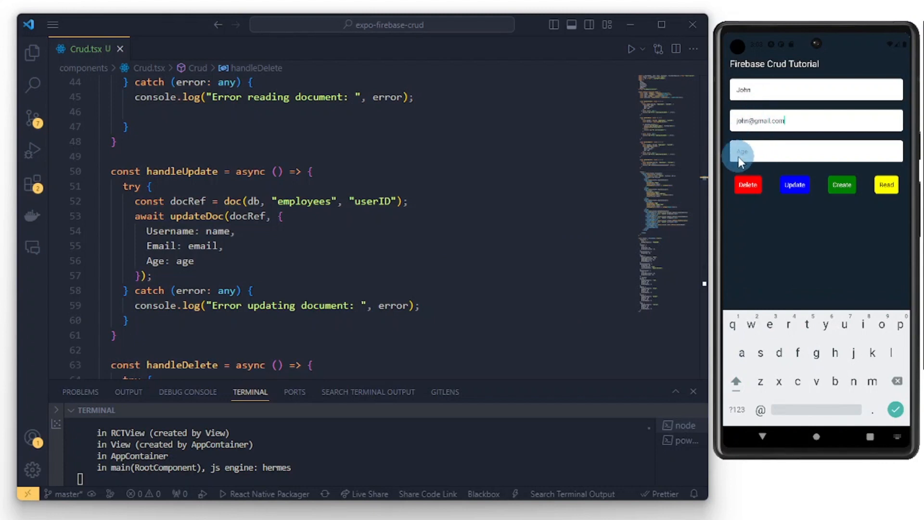
{"action": "left_click", "coordinate": [815, 150]}
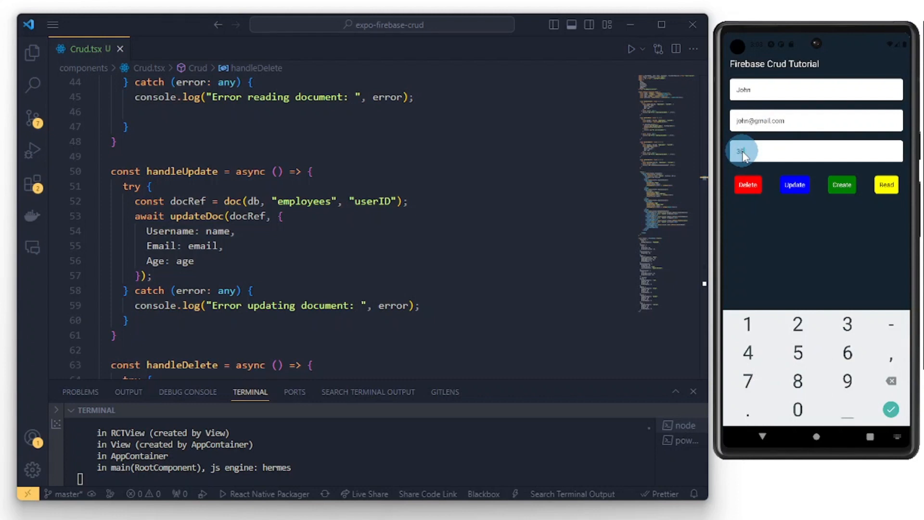
{"action": "type", "text": "36"}
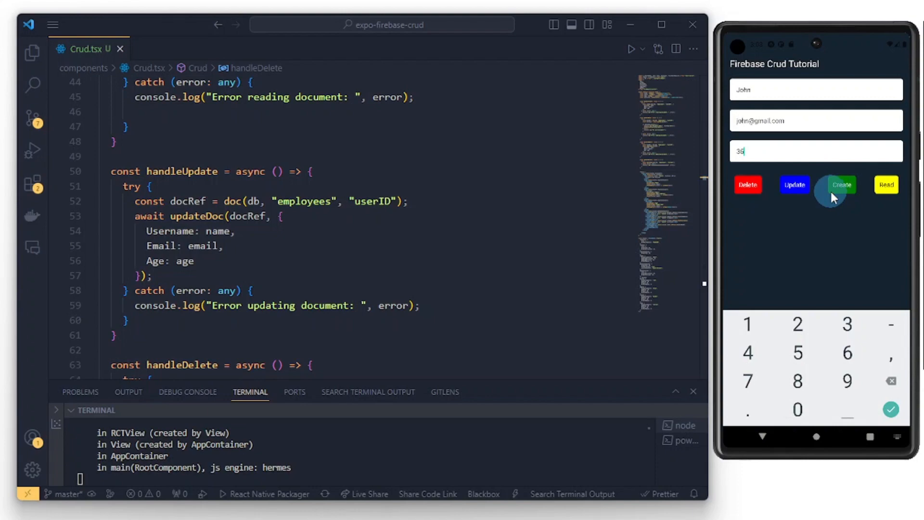
{"action": "scroll", "scroll_direction": "down", "scroll_amount": 3}
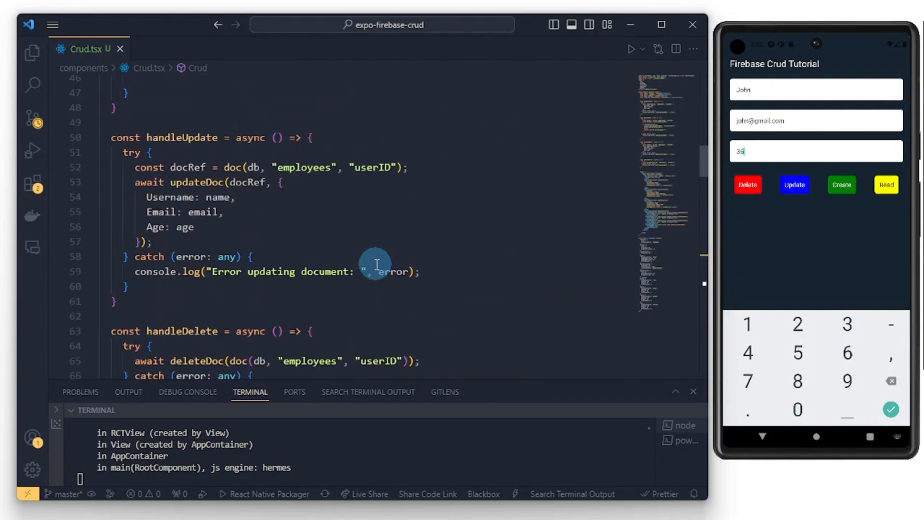
Review Crud.tsx's imports and create/read handlers, then bring up the Firestore browser.
{"action": "scroll", "scroll_direction": "up", "scroll_amount": 3}
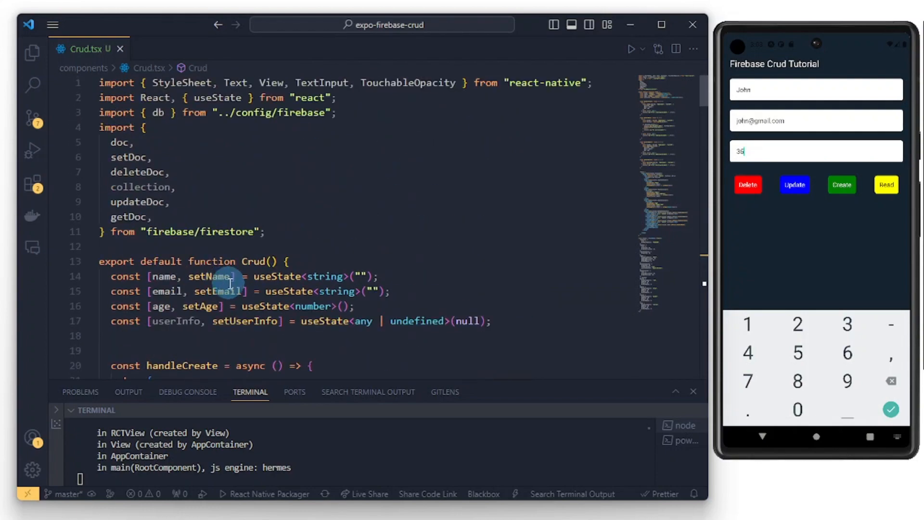
{"action": "scroll", "scroll_direction": "down", "scroll_amount": 3}
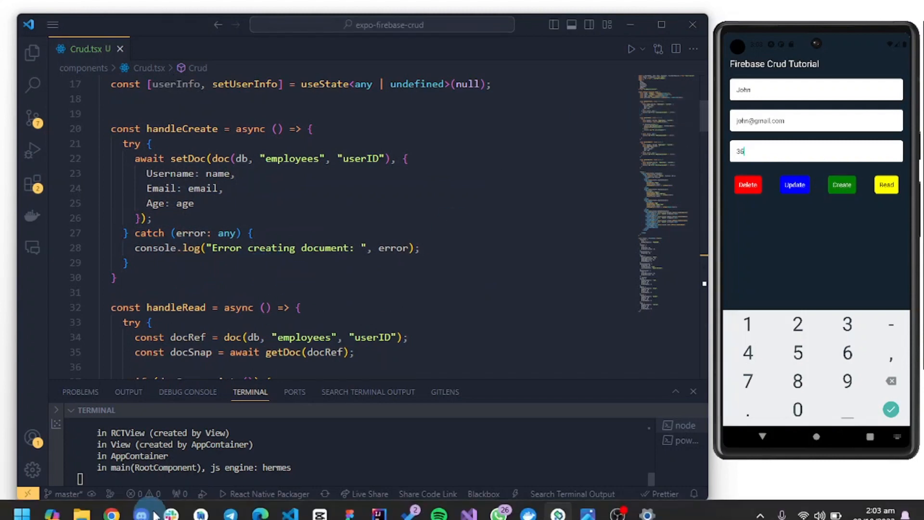
{"action": "left_click", "coordinate": [111, 505]}
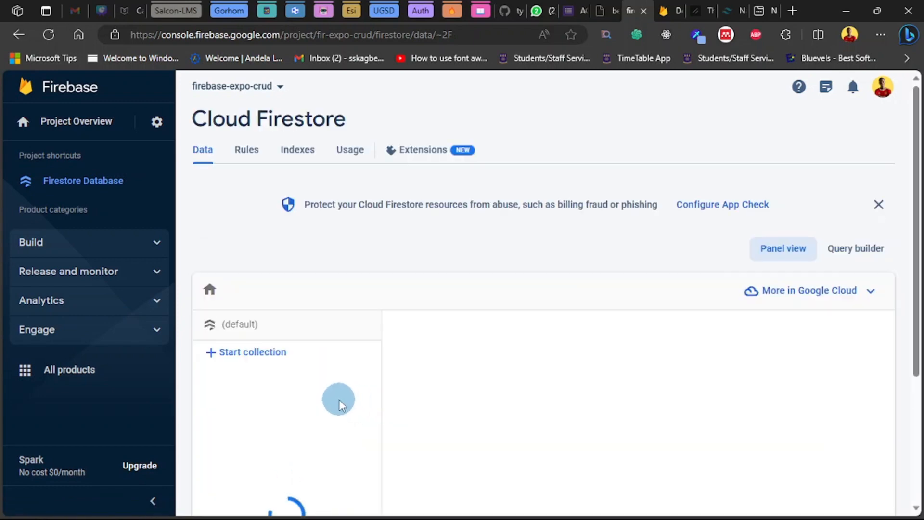
Inspect the employees/userID document showing Age 35, then return to the editor.
{"action": "left_click", "coordinate": [246, 377]}
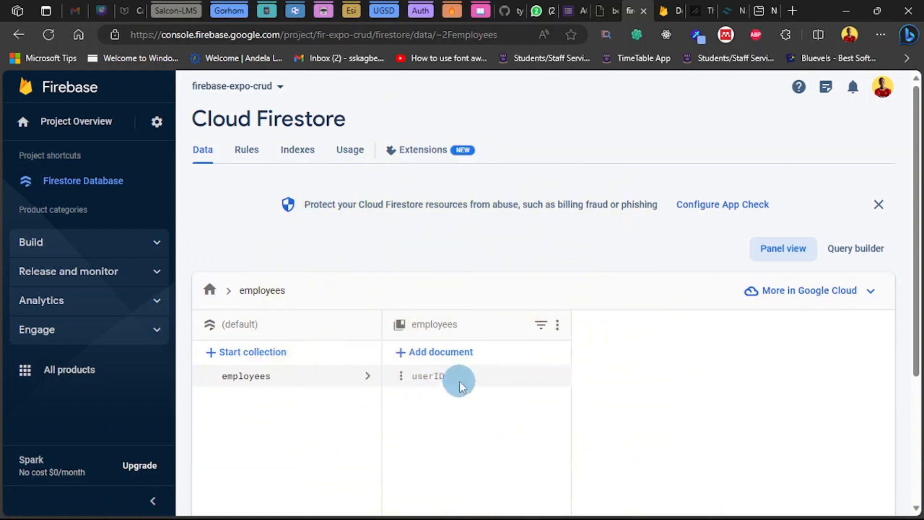
{"action": "left_click", "coordinate": [428, 376]}
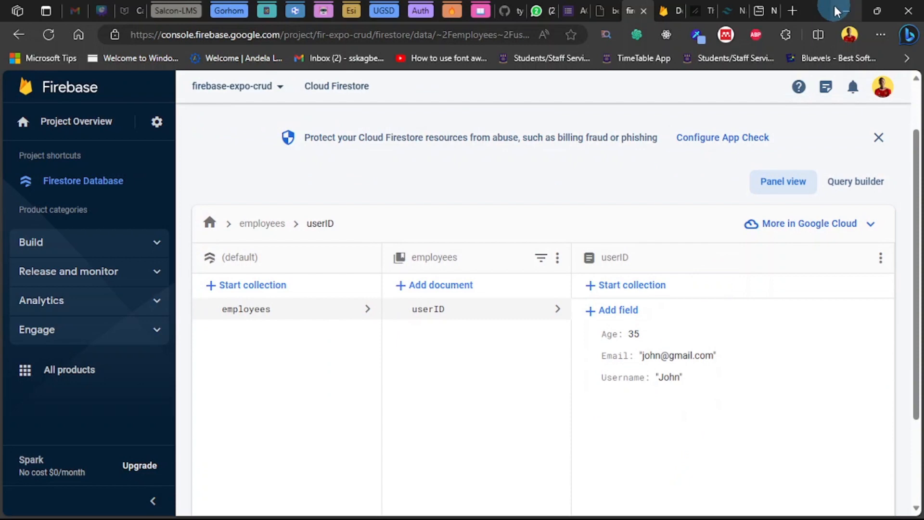
{"action": "mouse_move", "coordinate": [839, 11]}
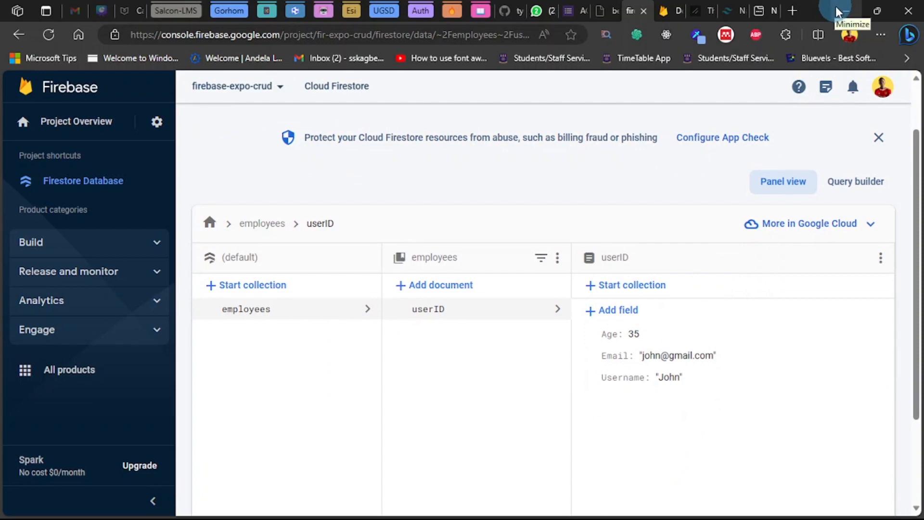
{"action": "left_click", "coordinate": [839, 11]}
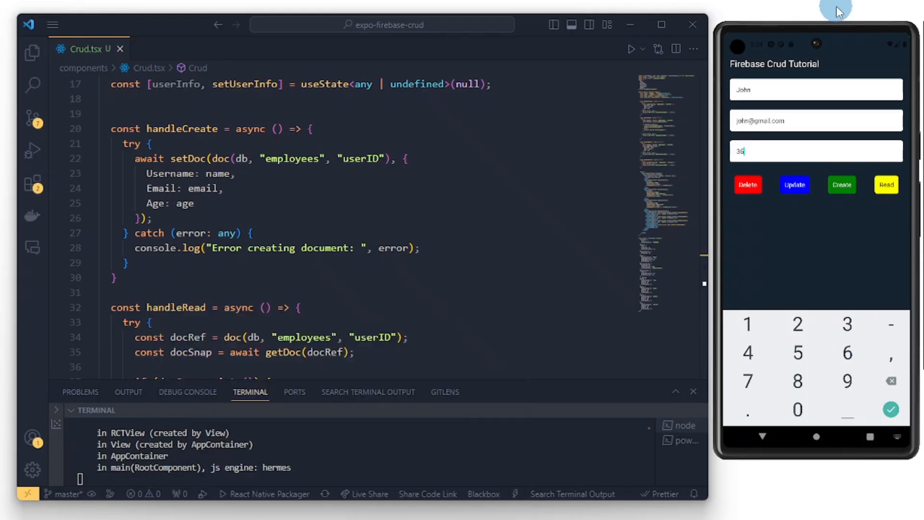
{"action": "mouse_move", "coordinate": [375, 305]}
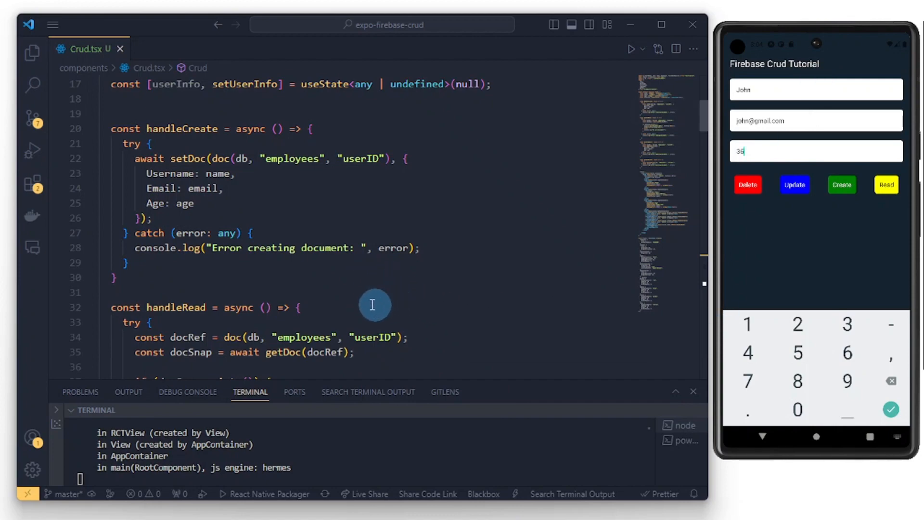
{"action": "scroll", "scroll_direction": "down", "scroll_amount": 3}
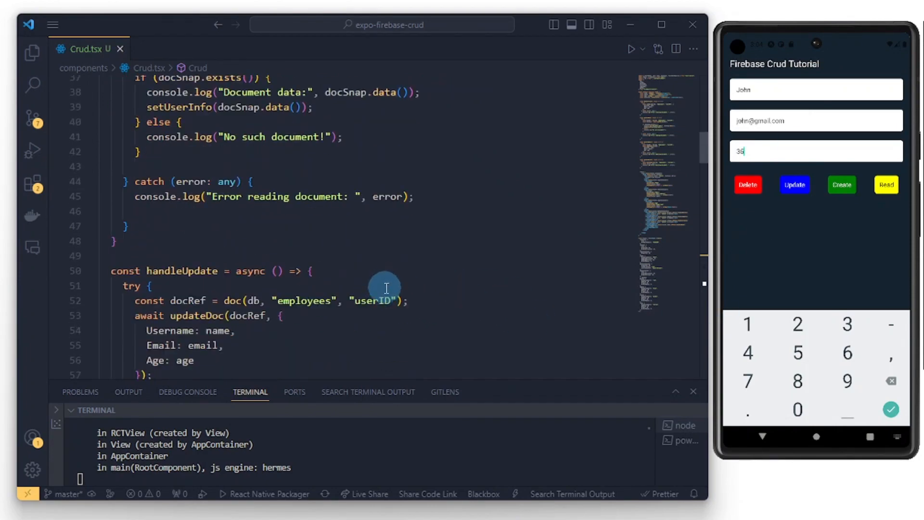
Add a dataContainer View below the buttons with Text for userInfo?.Username, Email and Age.
{"action": "scroll", "scroll_direction": "down", "scroll_amount": 3}
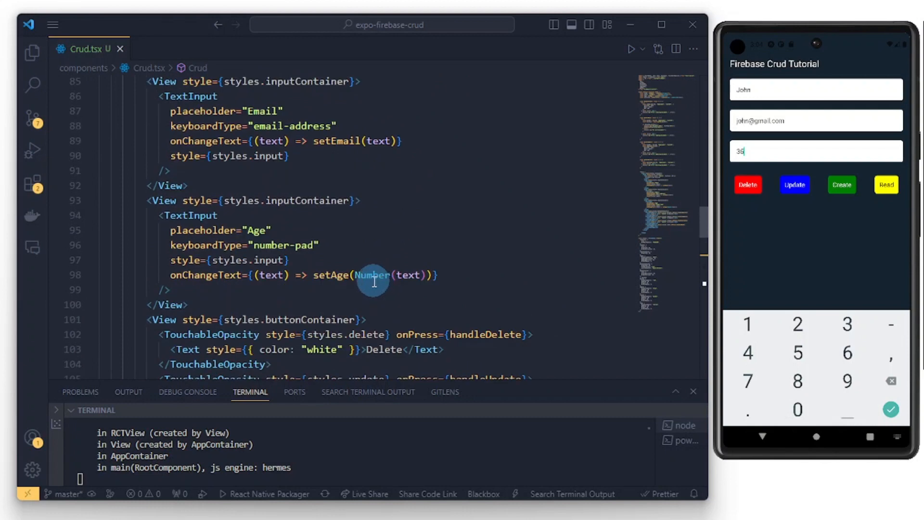
{"action": "scroll", "scroll_direction": "down", "scroll_amount": 3}
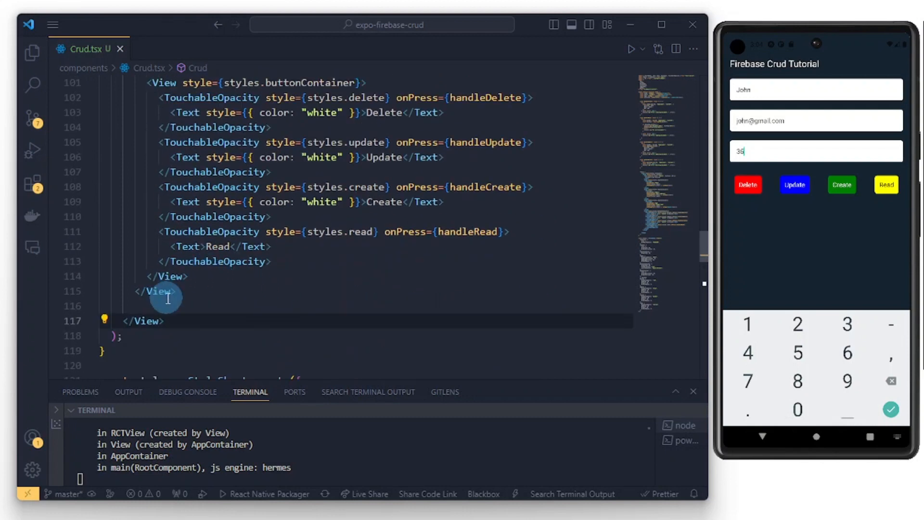
{"action": "left_click", "coordinate": [168, 306]}
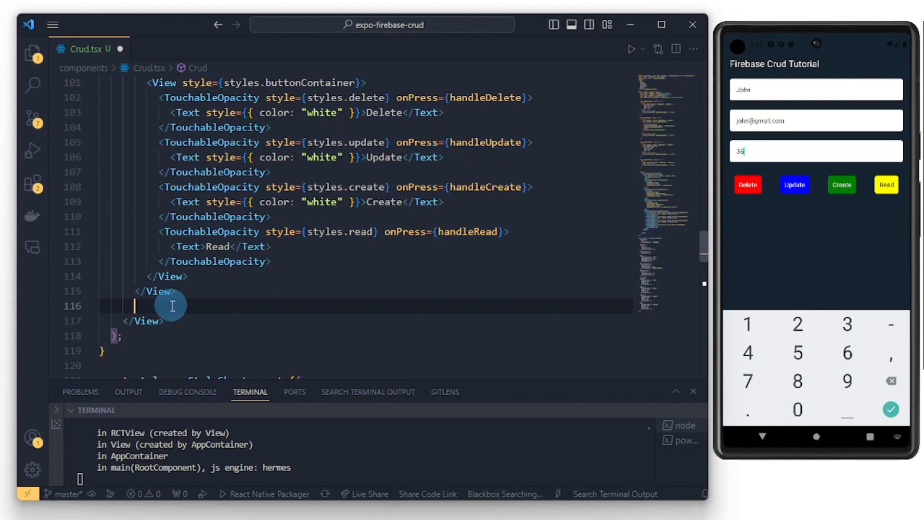
{"action": "type", "text": "View style={styles.dataContainer}>"}
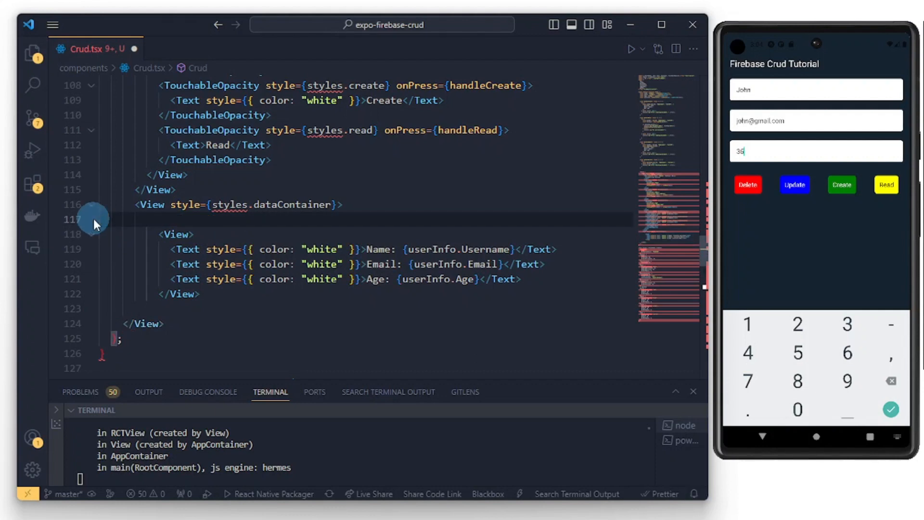
{"action": "scroll", "scroll_direction": "down", "scroll_amount": 3}
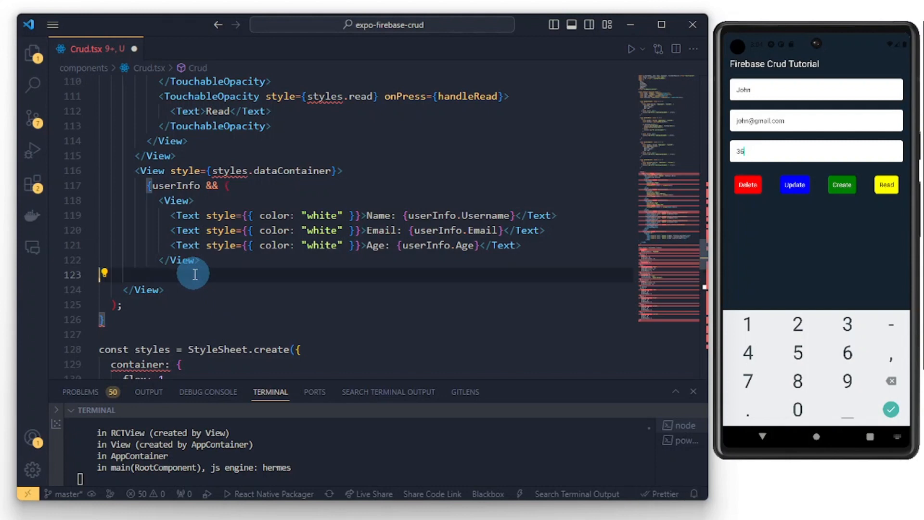
{"action": "left_click", "coordinate": [238, 186]}
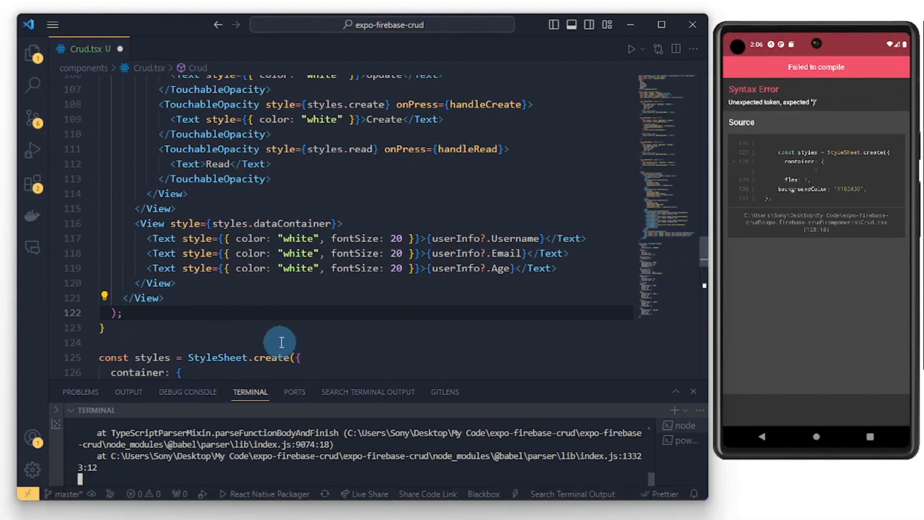
Review handleRead passing docSnap.data() to setUserInfo and the component's closing braces.
{"action": "scroll", "scroll_direction": "up", "scroll_amount": 3}
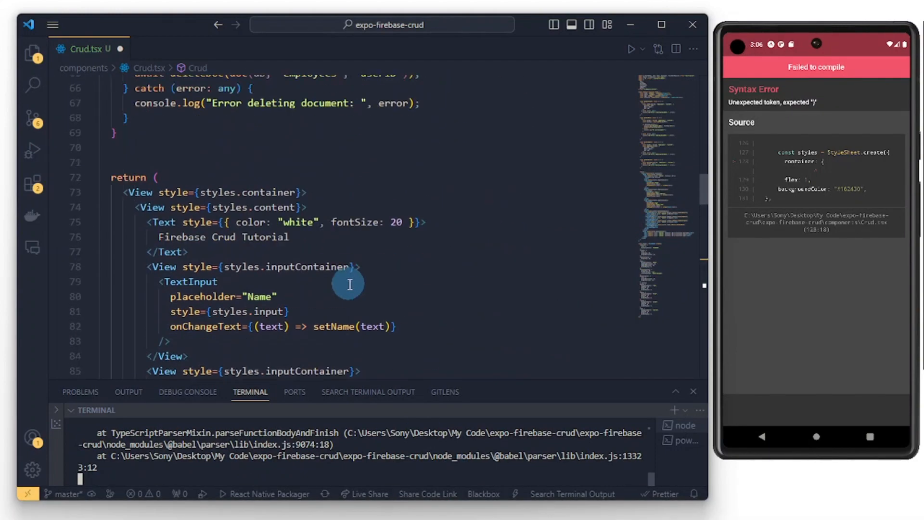
{"action": "scroll", "scroll_direction": "up", "scroll_amount": 3}
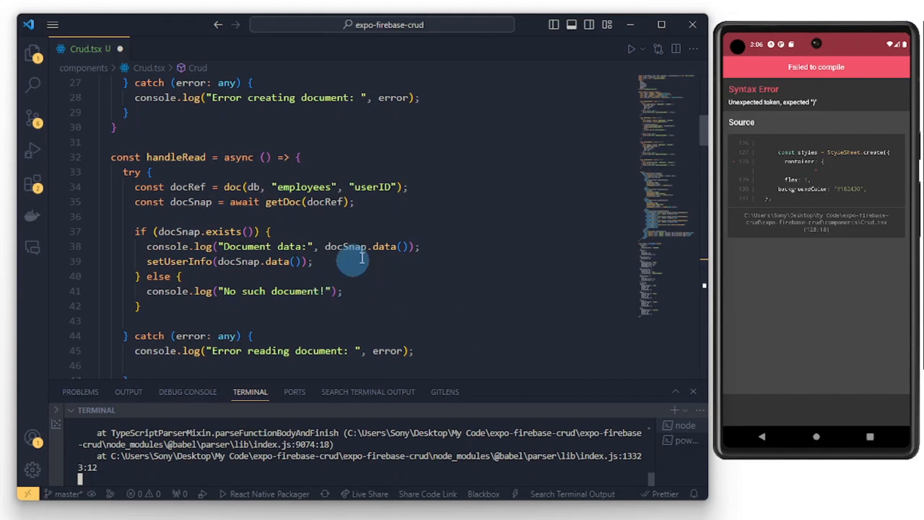
{"action": "mouse_move", "coordinate": [331, 255]}
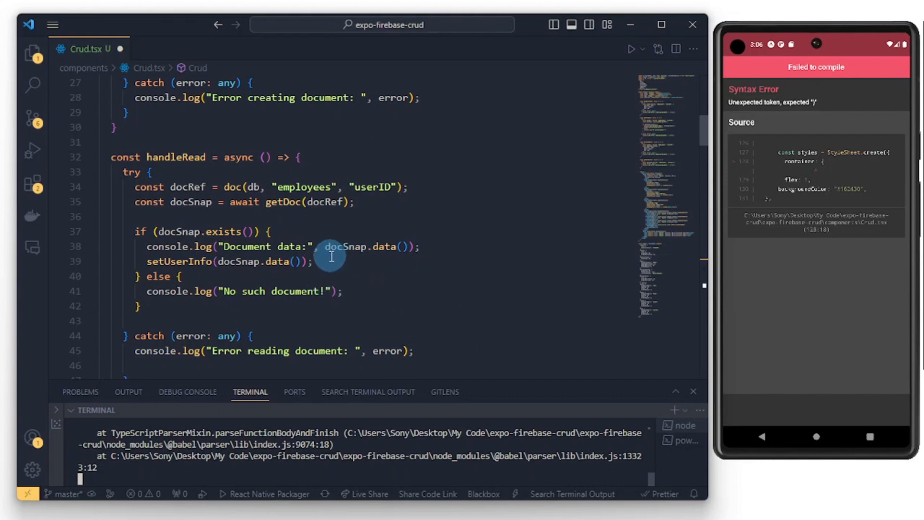
{"action": "mouse_move", "coordinate": [369, 260]}
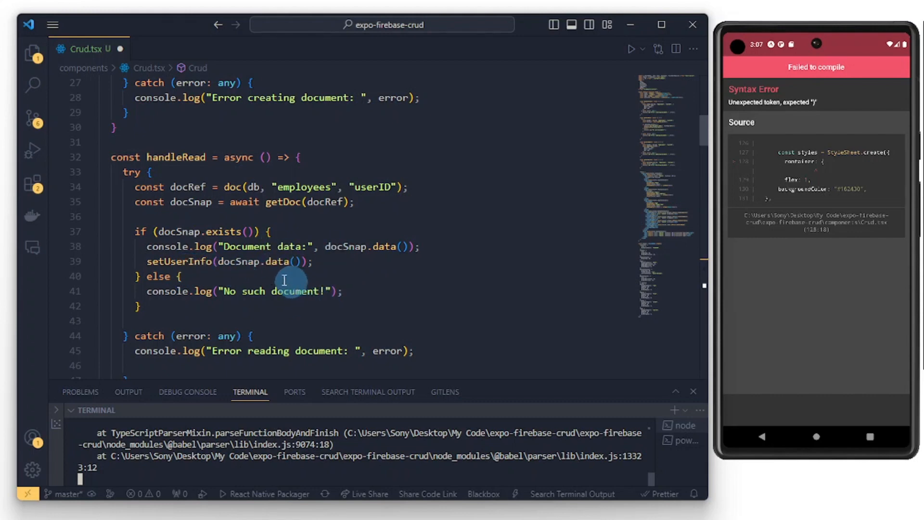
{"action": "scroll", "scroll_direction": "down", "scroll_amount": 3}
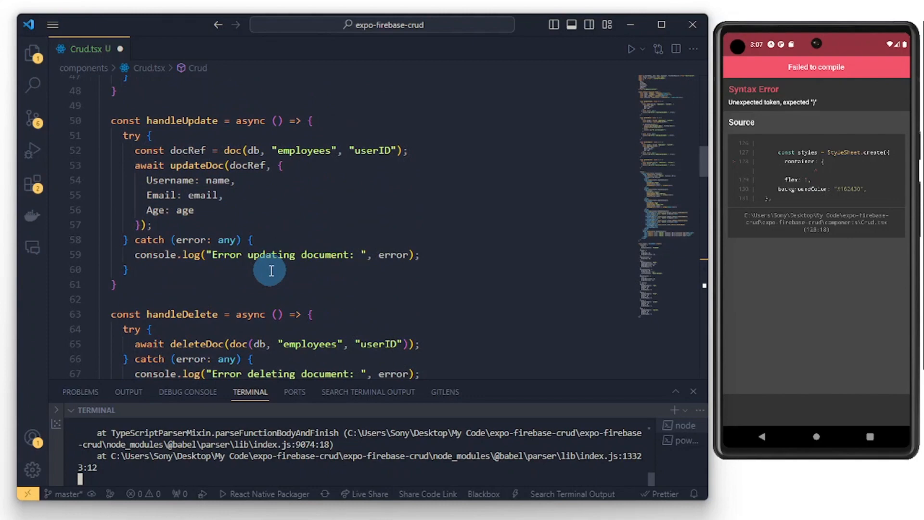
{"action": "scroll", "scroll_direction": "down", "scroll_amount": 3}
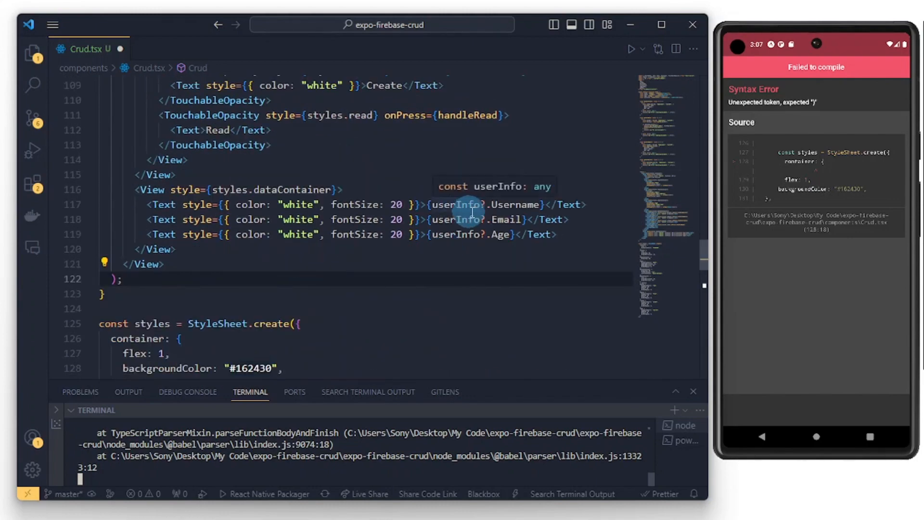
{"action": "mouse_move", "coordinate": [590, 245]}
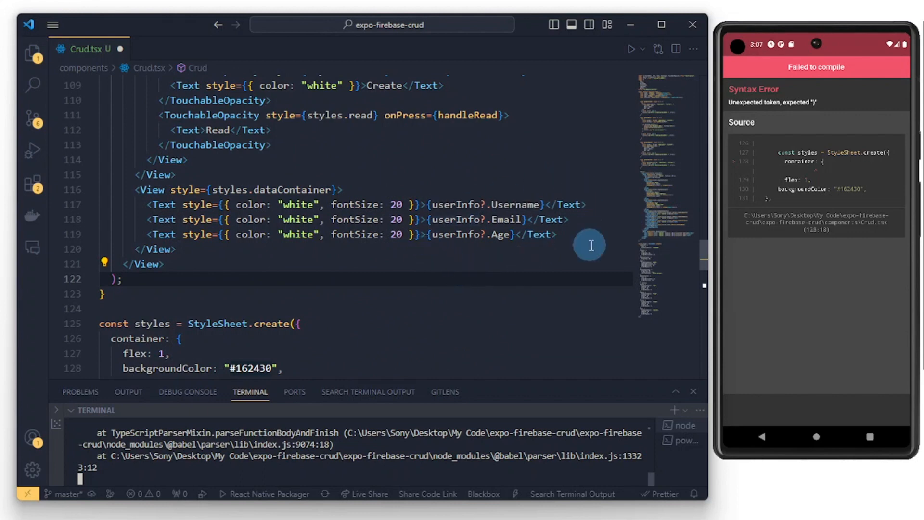
{"action": "mouse_move", "coordinate": [482, 279]}
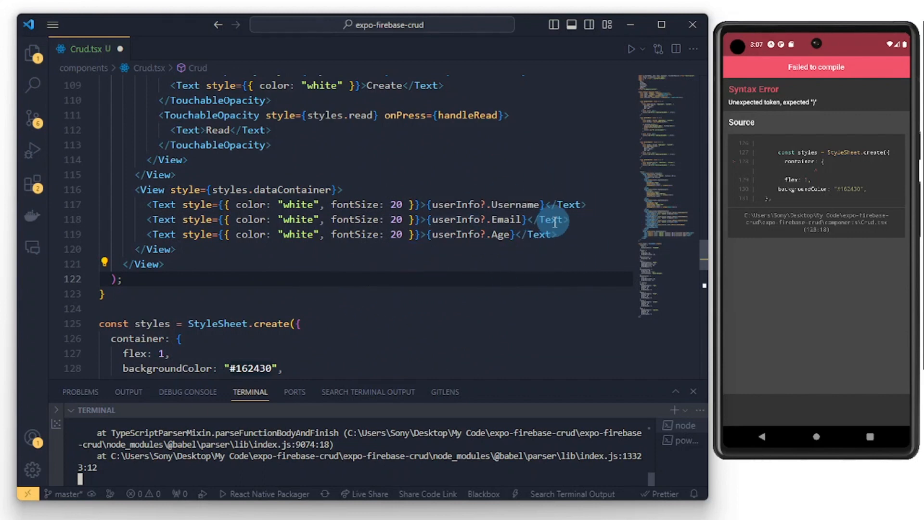
{"action": "mouse_move", "coordinate": [508, 204]}
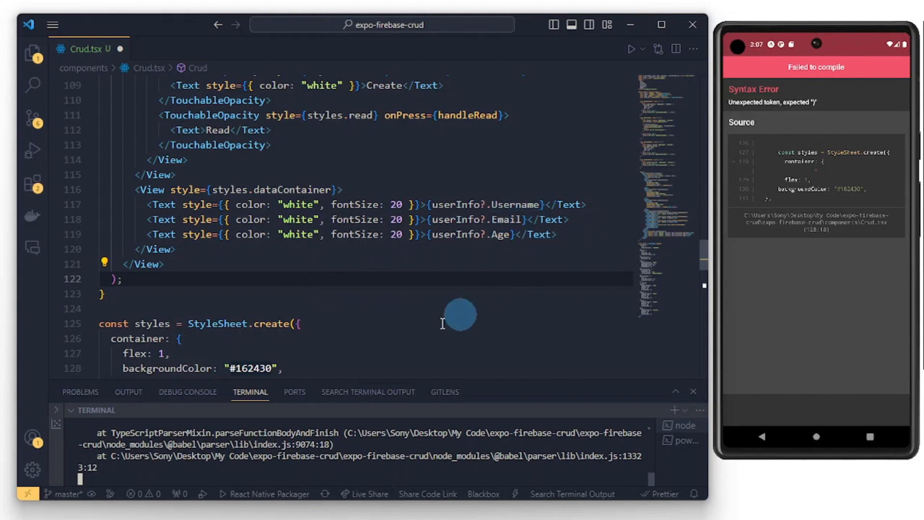
{"action": "mouse_move", "coordinate": [487, 177]}
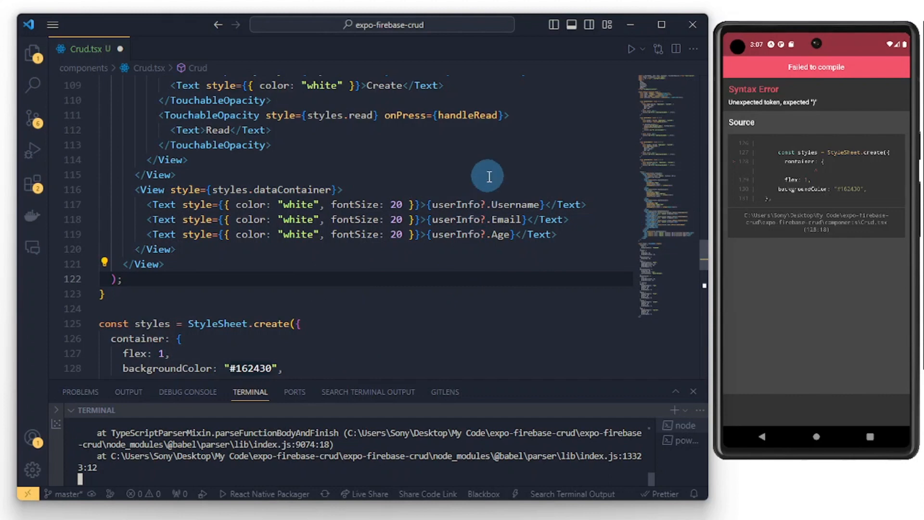
{"action": "mouse_move", "coordinate": [432, 272]}
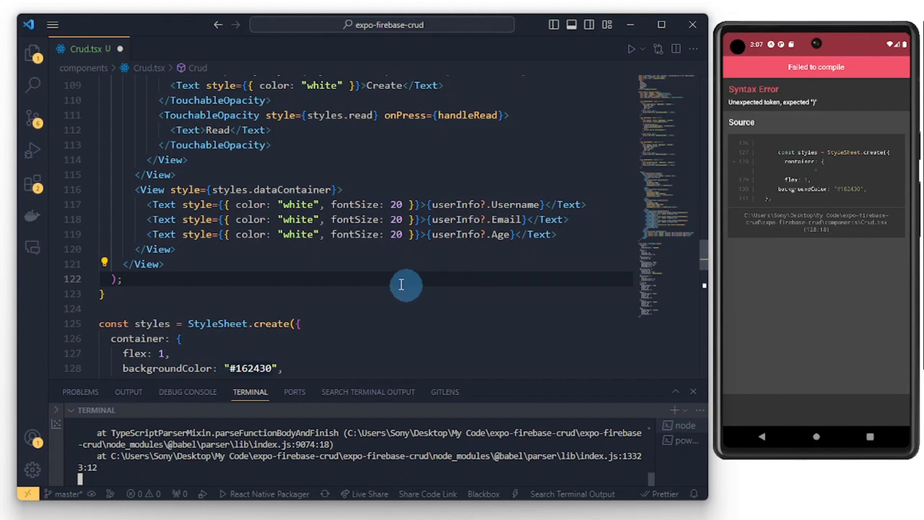
{"action": "mouse_move", "coordinate": [449, 238]}
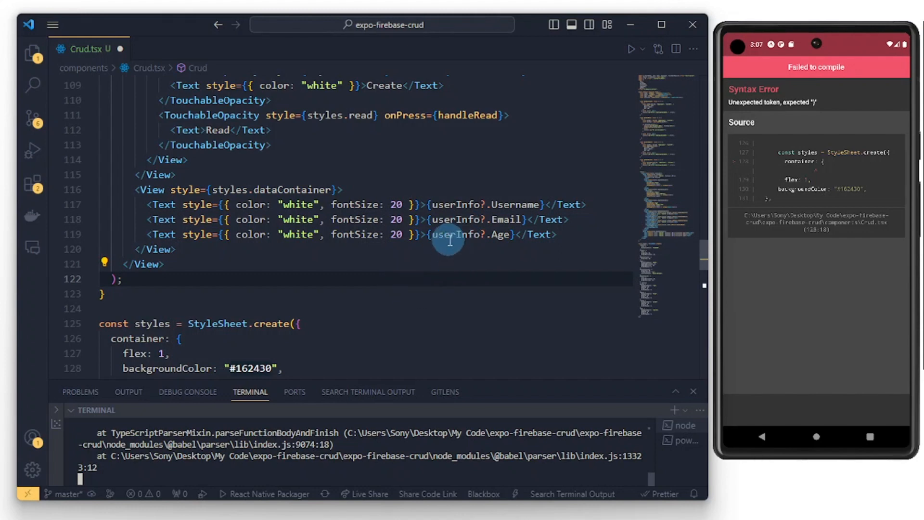
{"action": "mouse_move", "coordinate": [392, 293]}
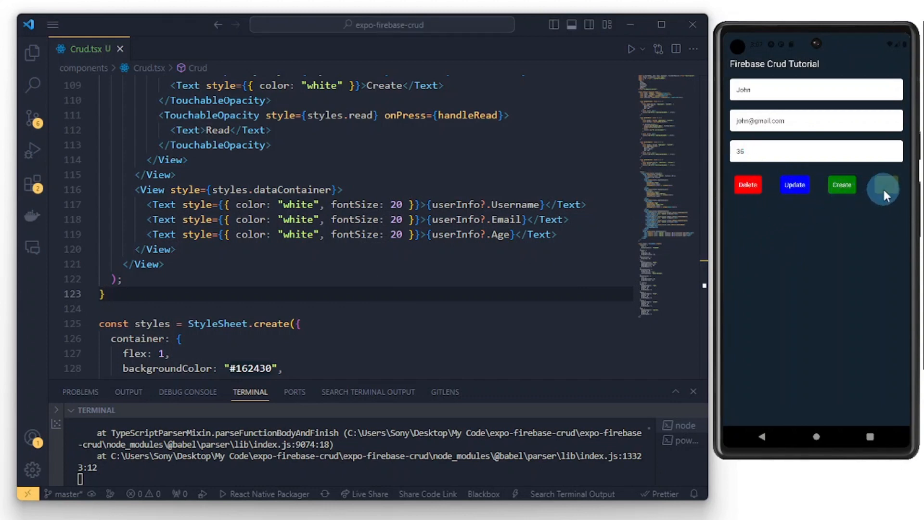
{"action": "left_click", "coordinate": [883, 188]}
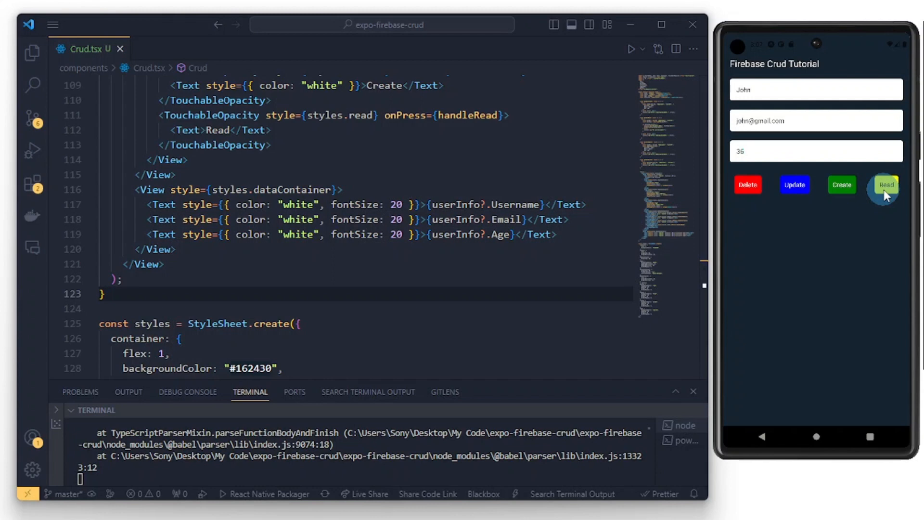
{"action": "left_click", "coordinate": [885, 185]}
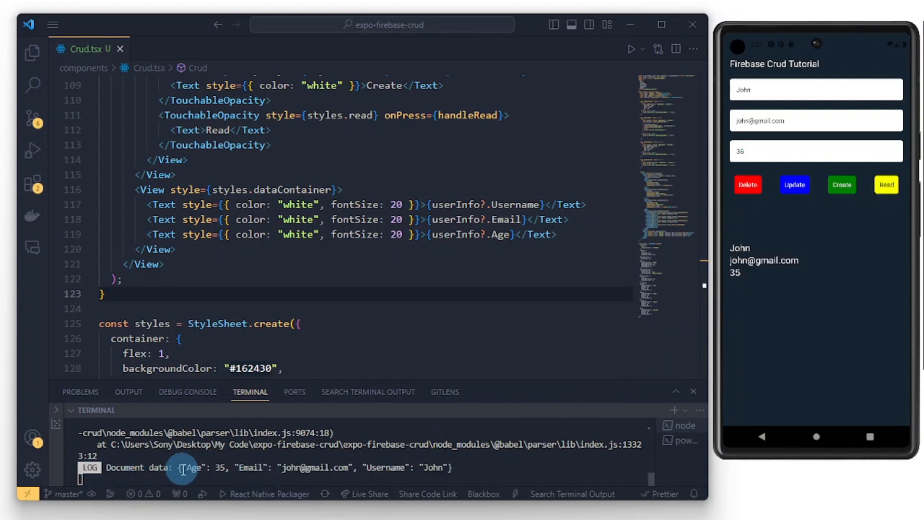
{"action": "mouse_move", "coordinate": [328, 472]}
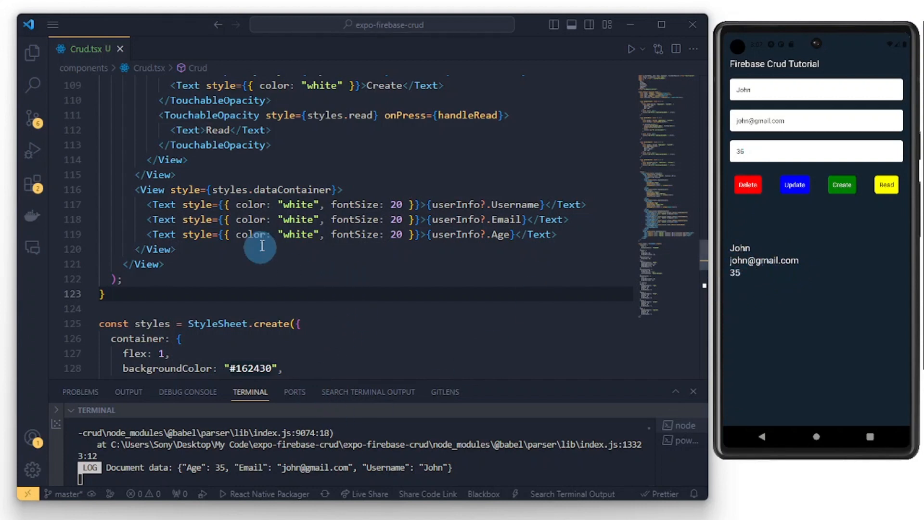
{"action": "mouse_move", "coordinate": [357, 296]}
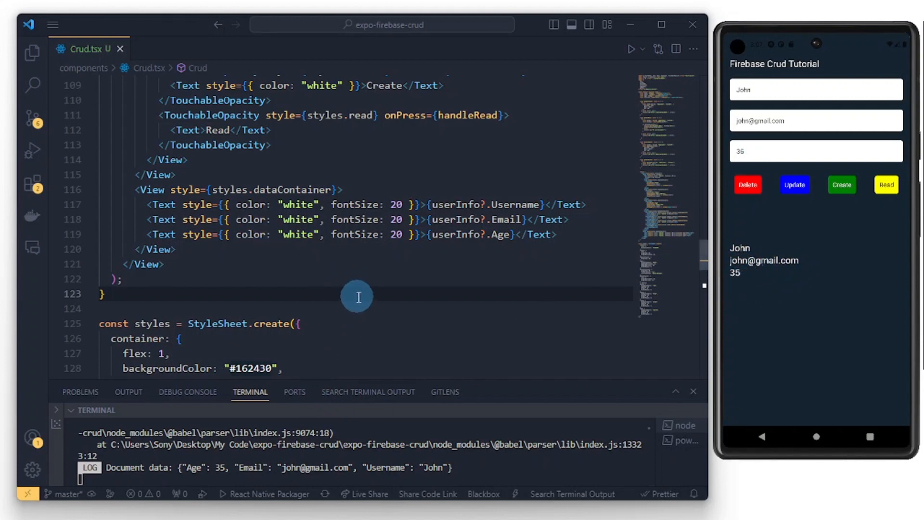
{"action": "mouse_move", "coordinate": [642, 309]}
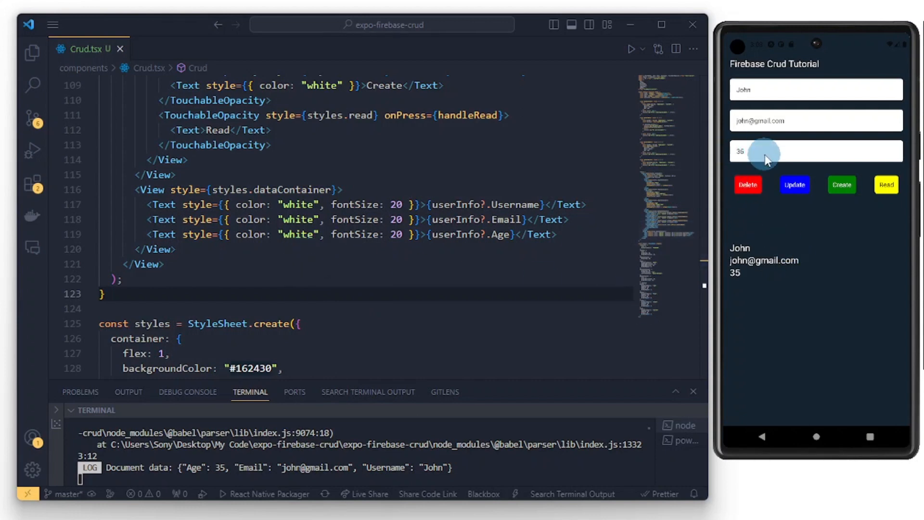
Edit the name to John Doe and age to 36, then tap Update.
{"action": "left_click", "coordinate": [816, 150]}
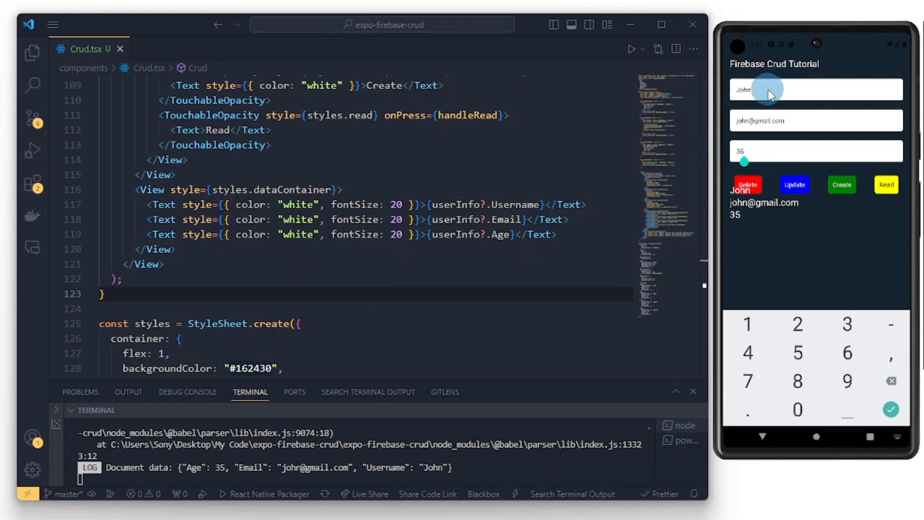
{"action": "left_click", "coordinate": [813, 90]}
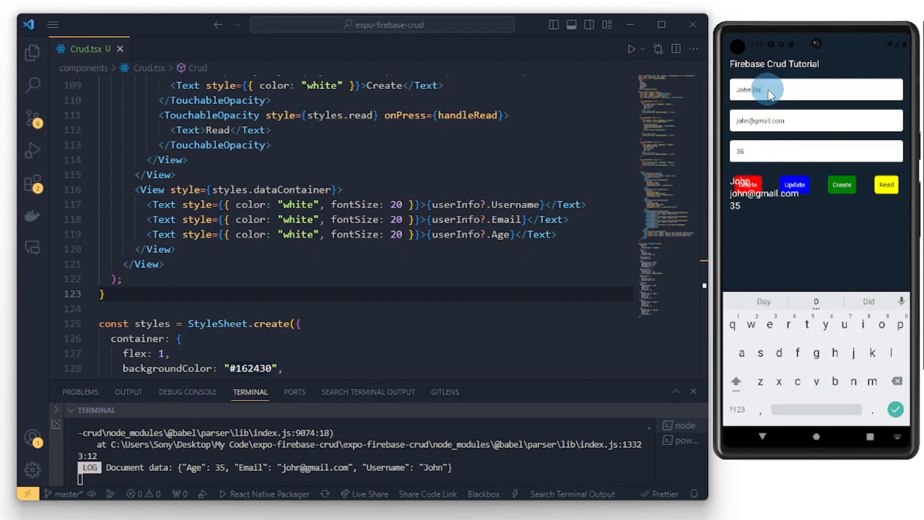
{"action": "left_click", "coordinate": [815, 151]}
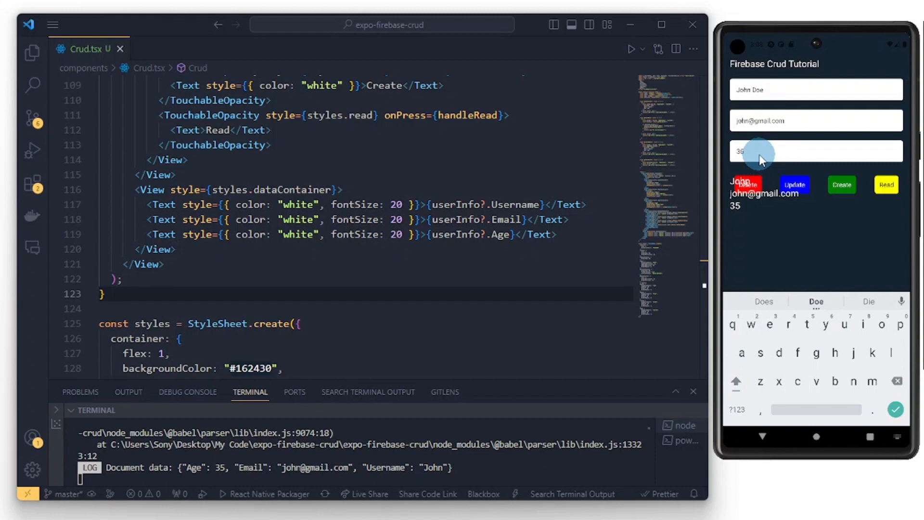
{"action": "left_click", "coordinate": [816, 151]}
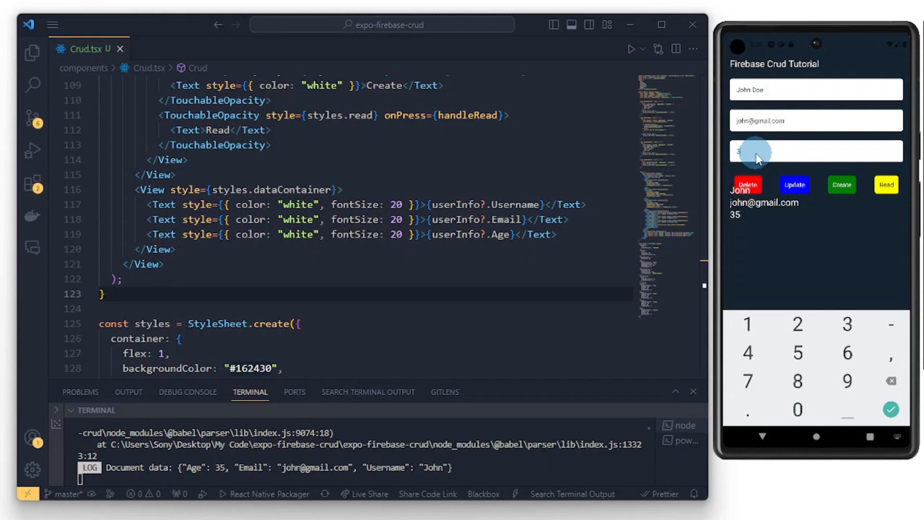
{"action": "left_click", "coordinate": [847, 352]}
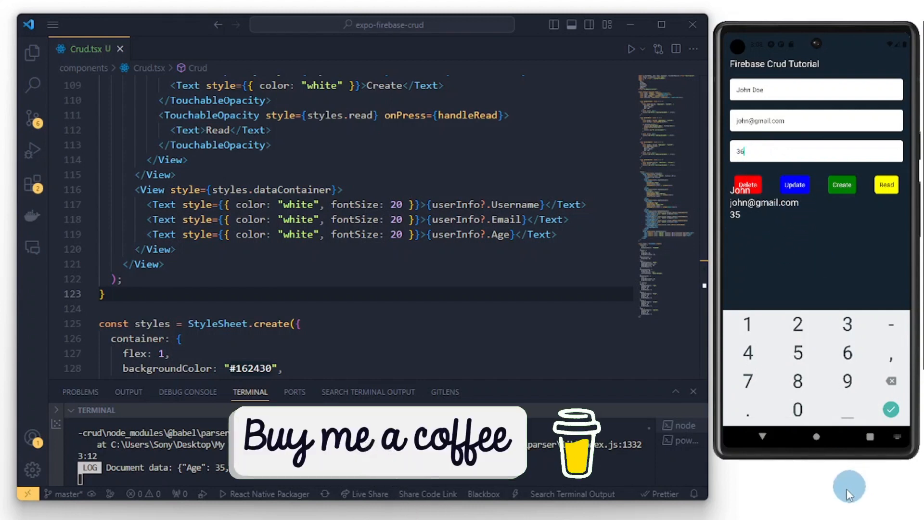
{"action": "left_click", "coordinate": [794, 185]}
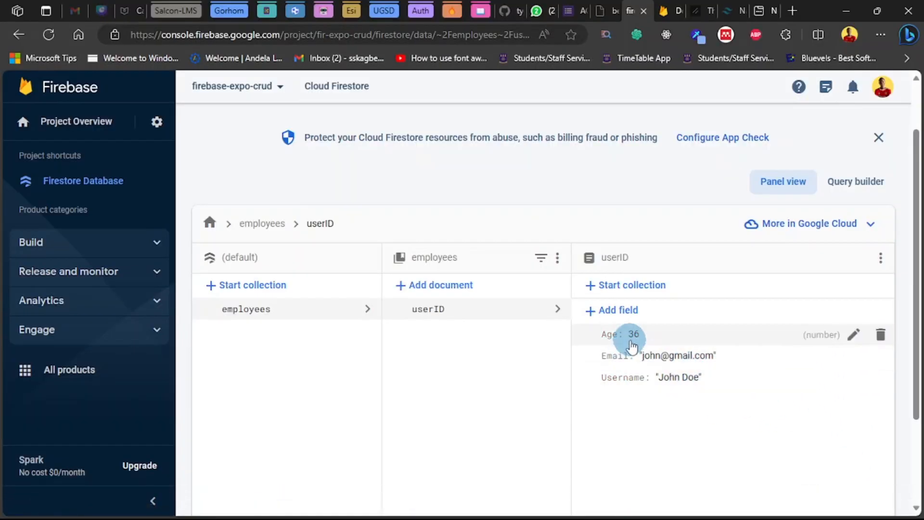
{"action": "mouse_move", "coordinate": [616, 459]}
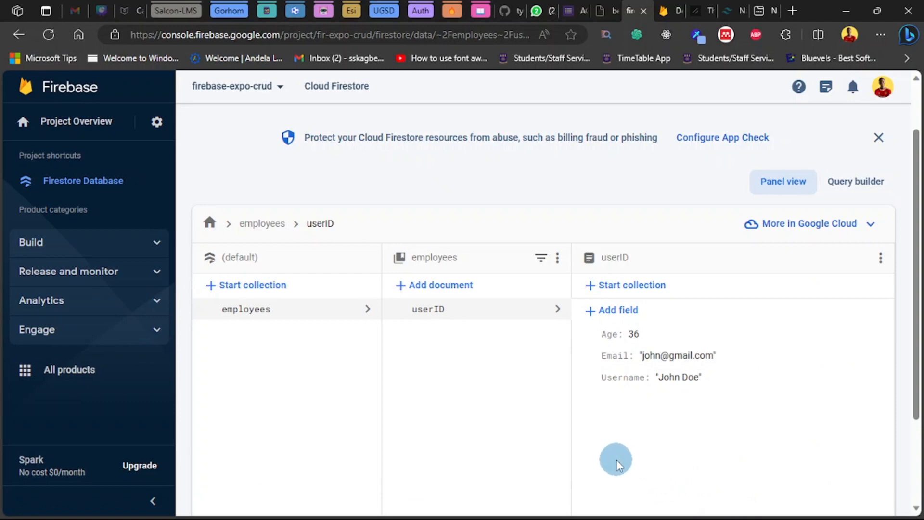
{"action": "mouse_move", "coordinate": [845, 12]}
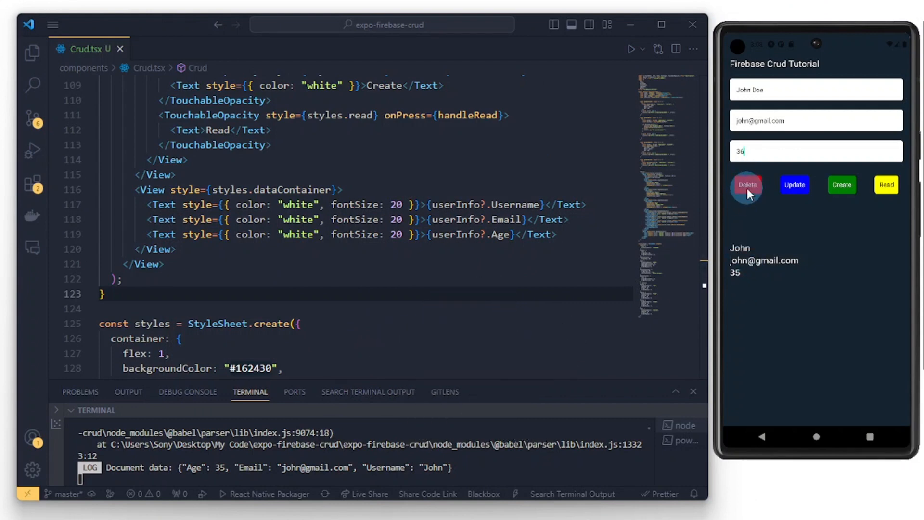
Delete the employee record via the app's Delete button, leaving the Firestore employees collection empty.
{"action": "left_click", "coordinate": [257, 504]}
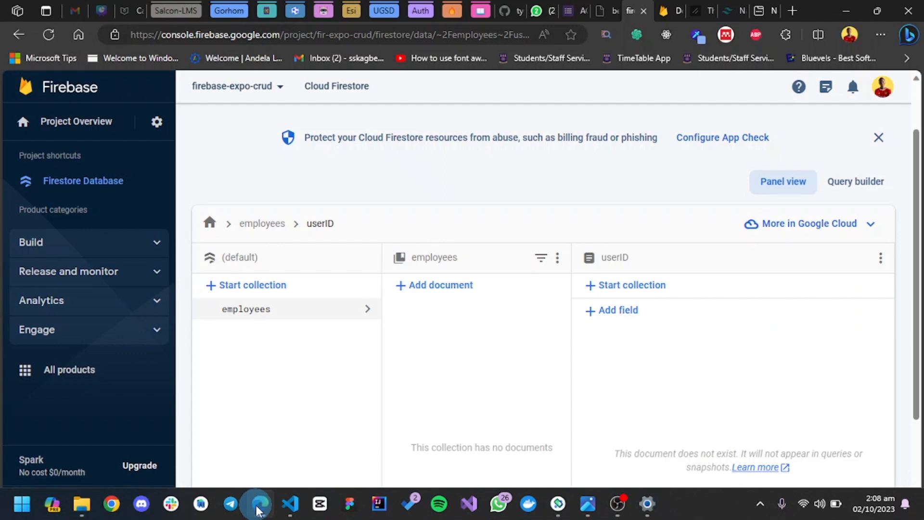
{"action": "mouse_move", "coordinate": [338, 313]}
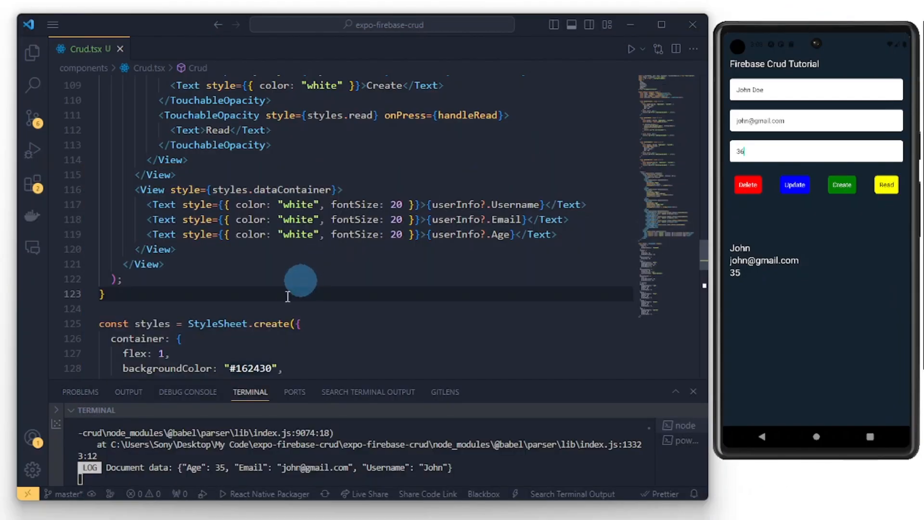
{"action": "mouse_move", "coordinate": [312, 289]}
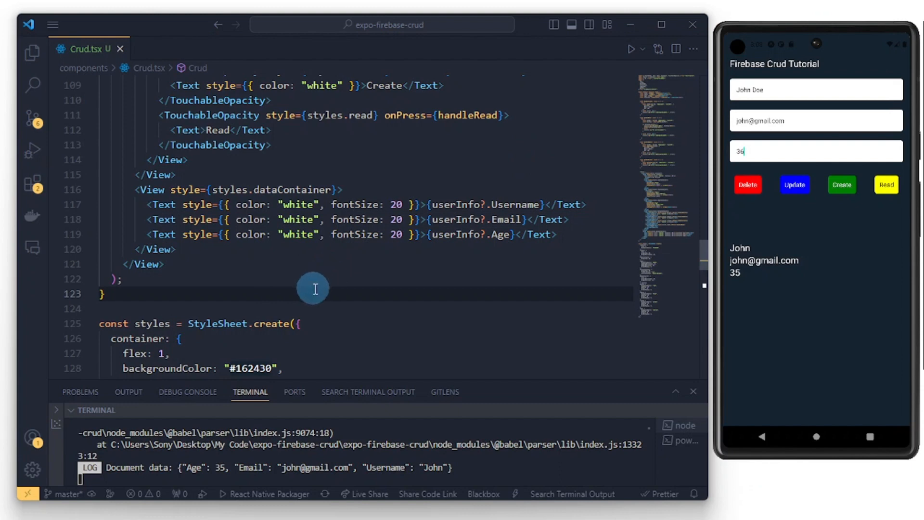